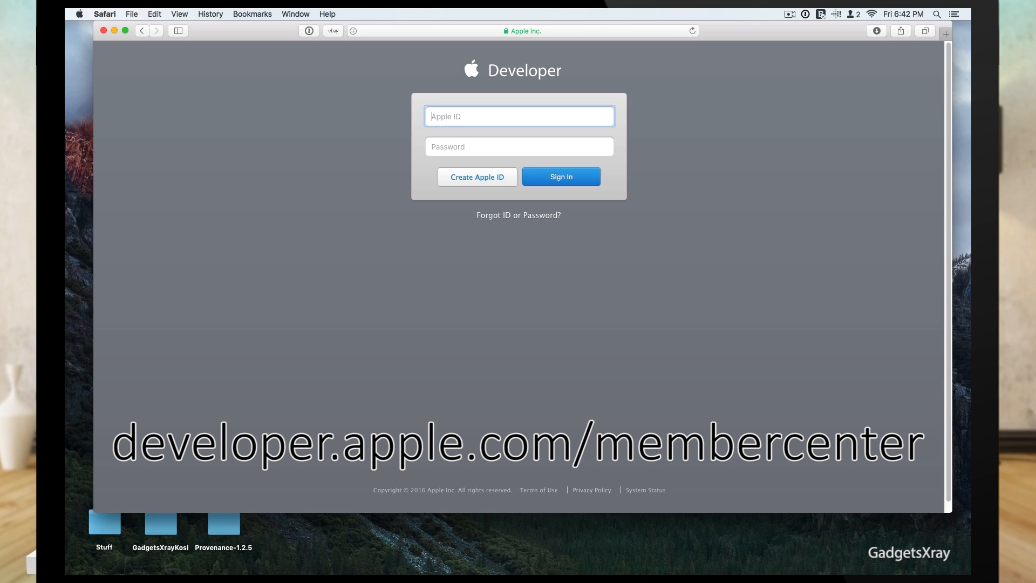
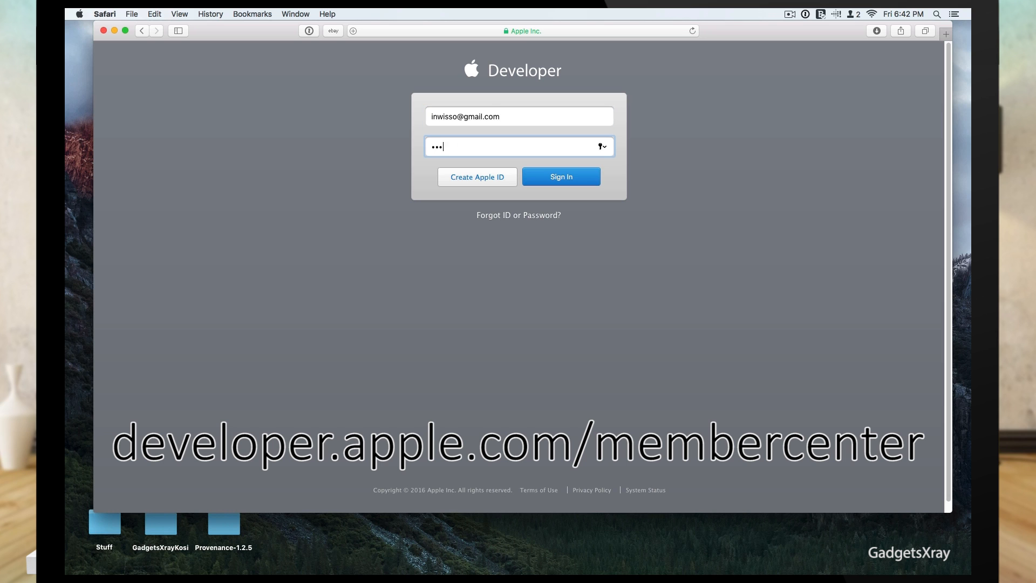
- Sign in to the Apple Developer account with the Apple ID and password
left_click(561, 177)
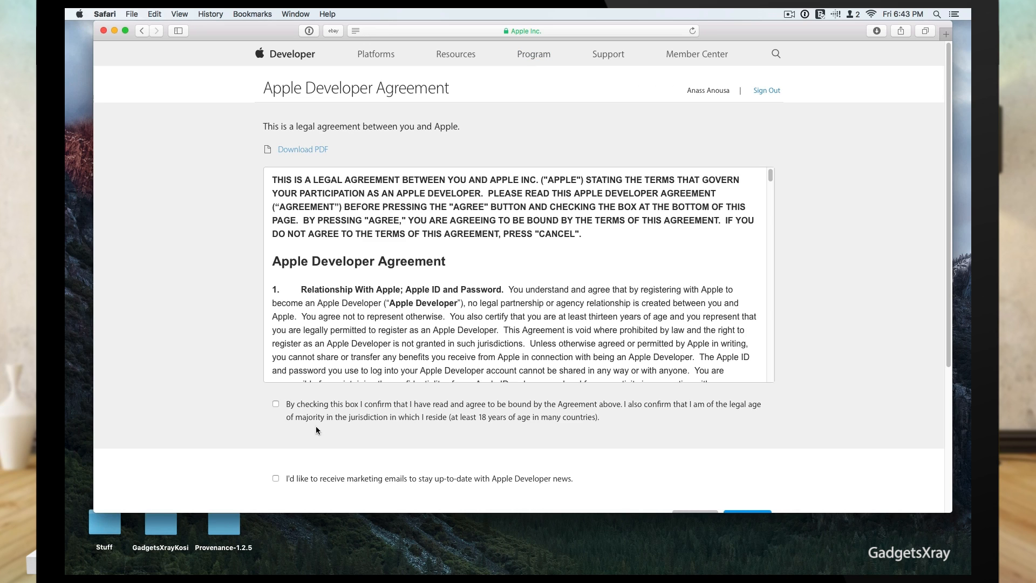
- Accept the Apple Developer Agreement and submit it
left_click(275, 403)
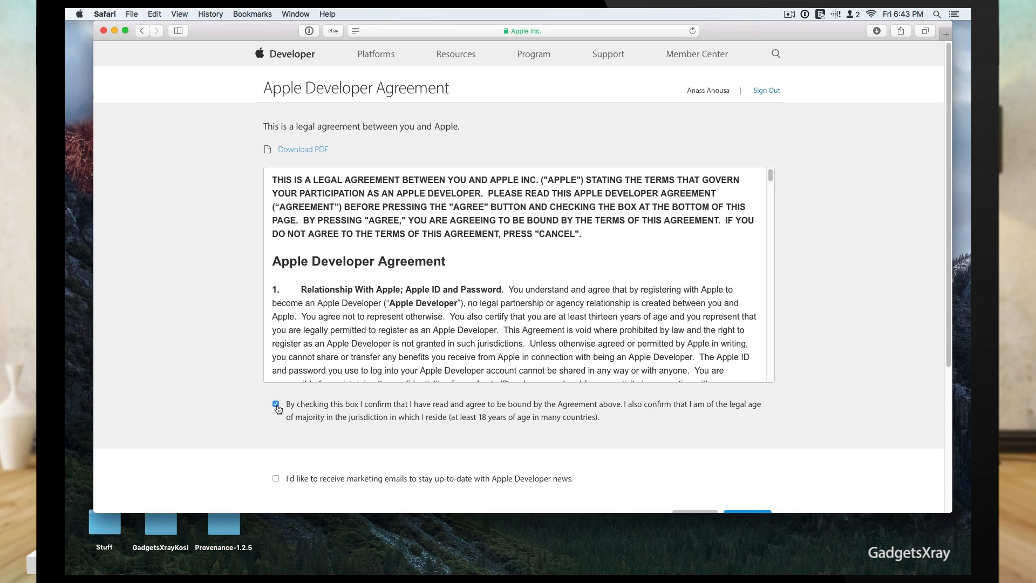
scroll("down", 3)
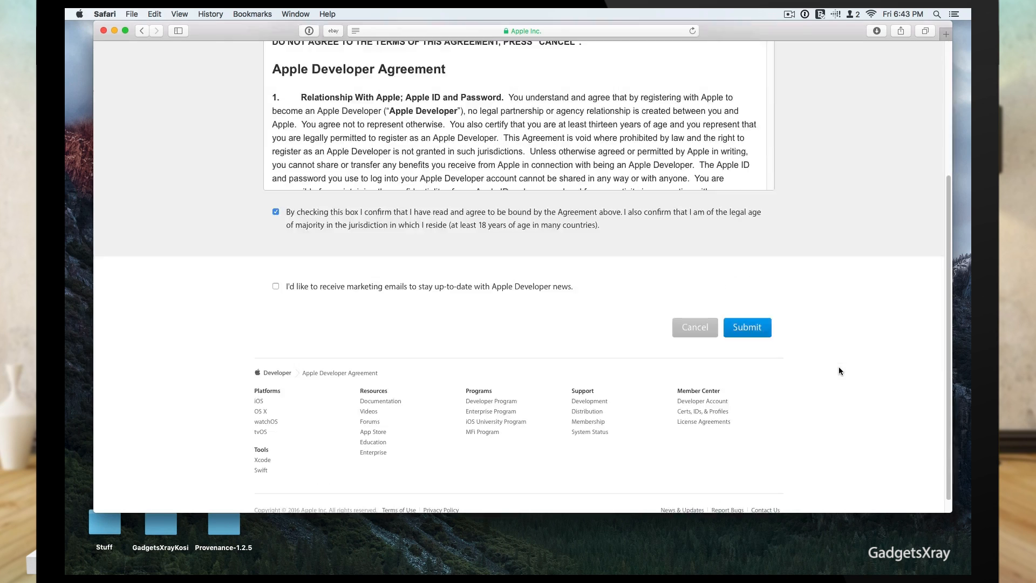
left_click(747, 327)
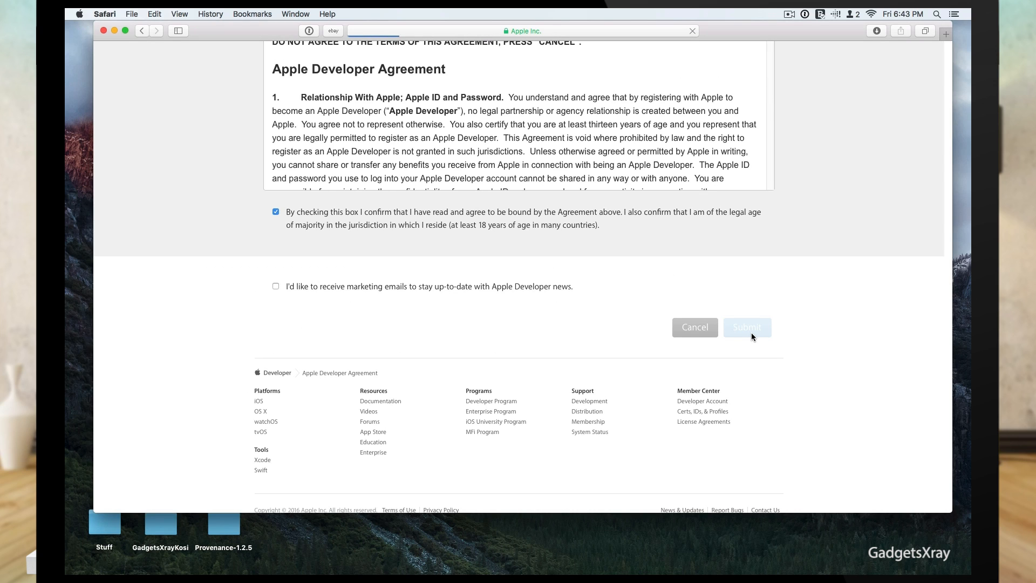
left_click(747, 327)
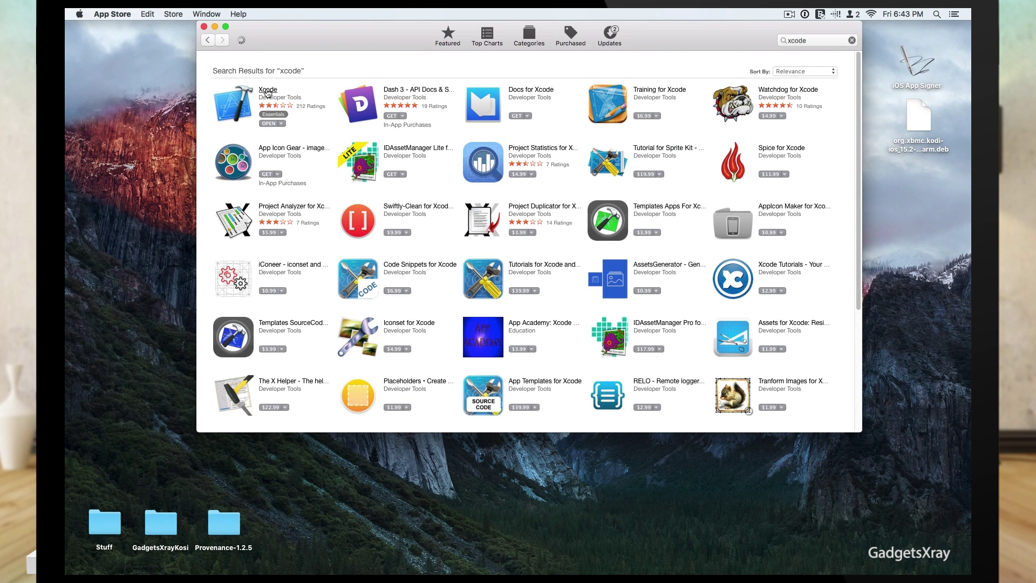
- Launch the installed Xcode from its App Store details page
left_click(267, 89)
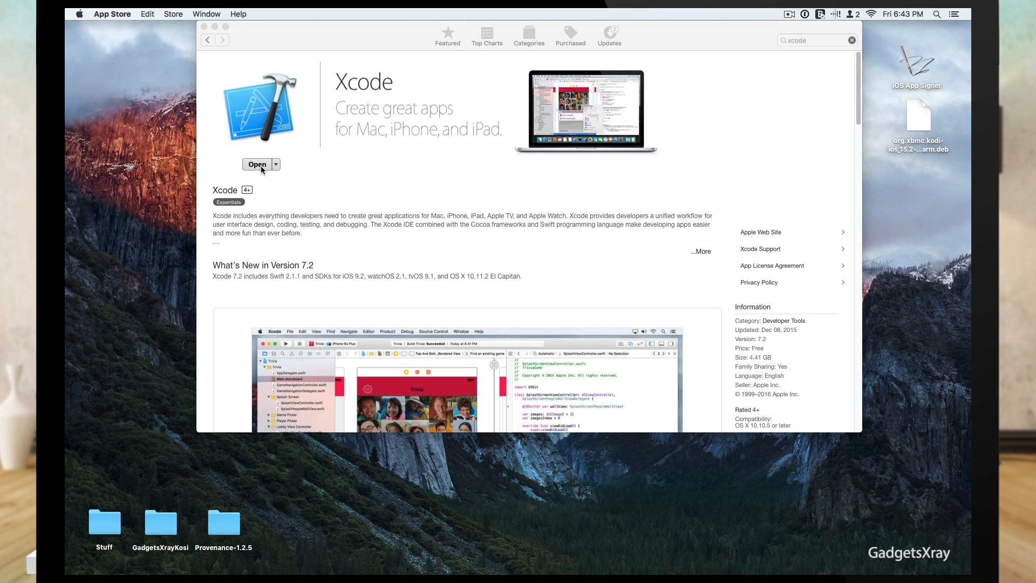
left_click(257, 164)
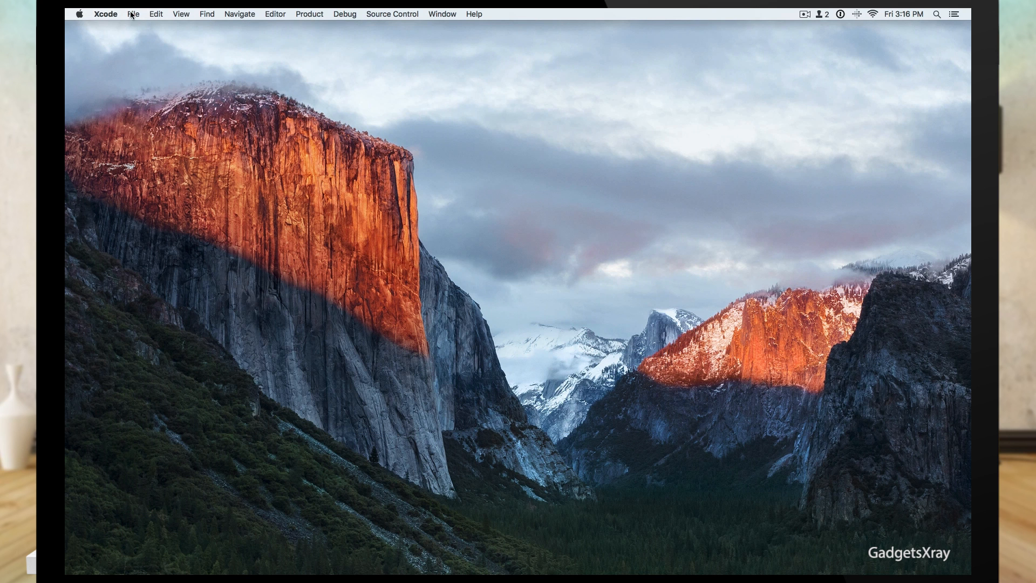
- Start adding an Apple ID account in Xcode's Accounts preferences
left_click(104, 14)
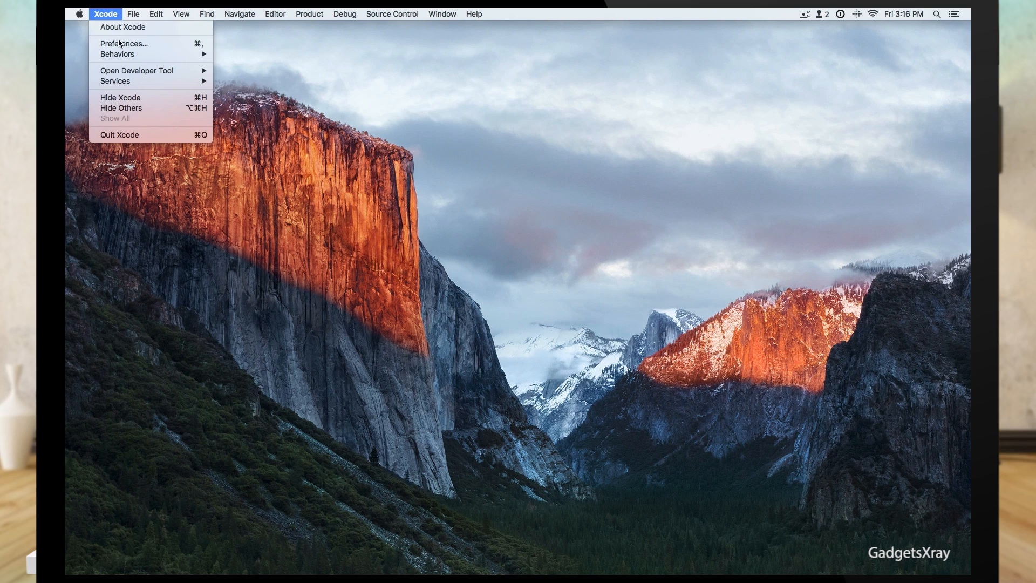
left_click(124, 44)
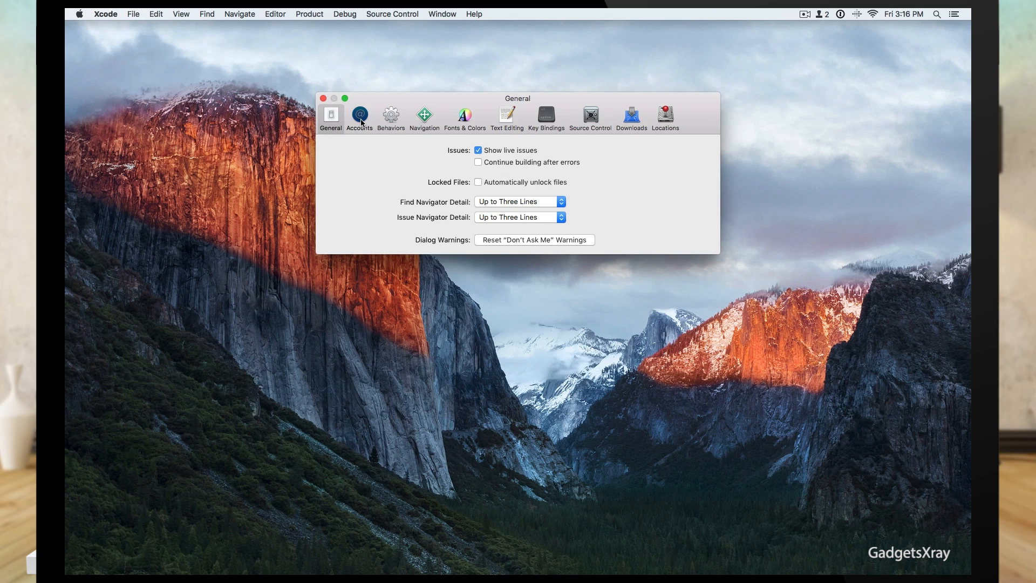
left_click(359, 115)
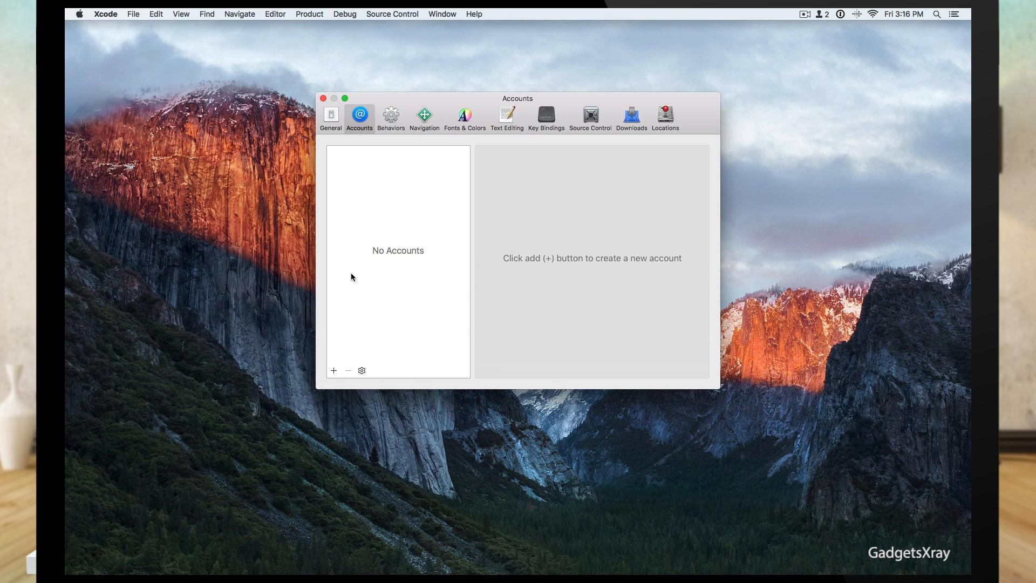
left_click(334, 370)
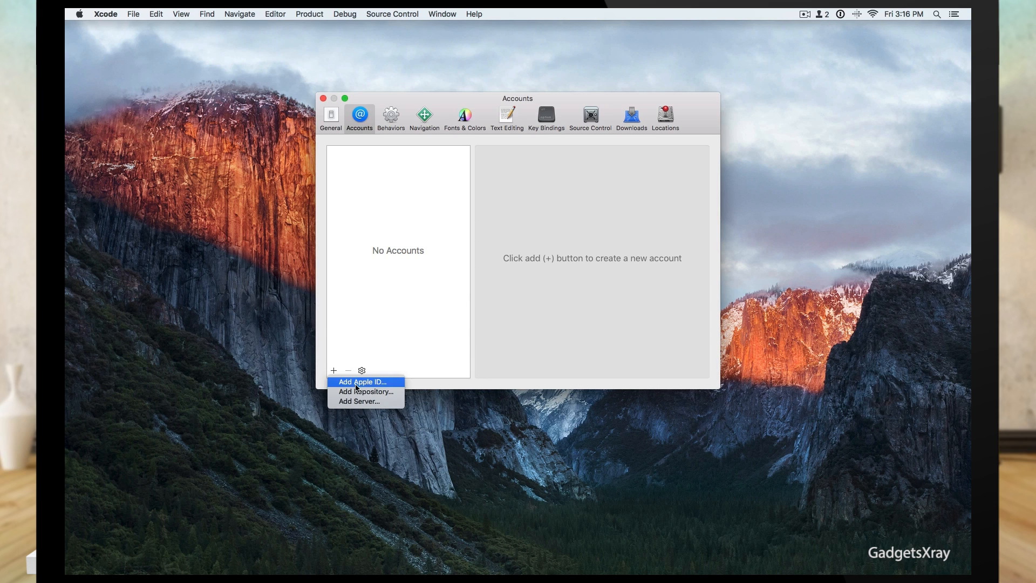
left_click(362, 382)
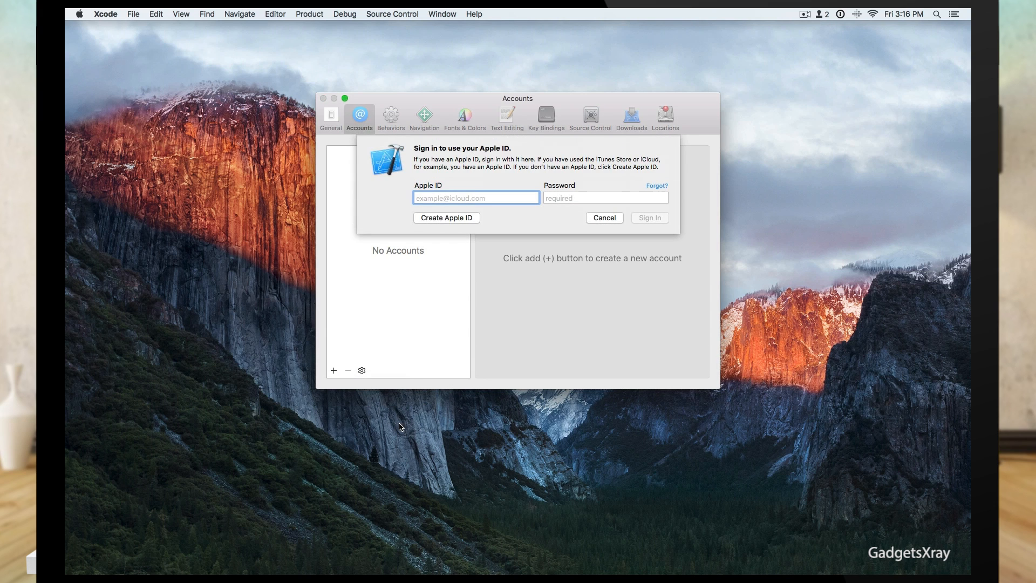
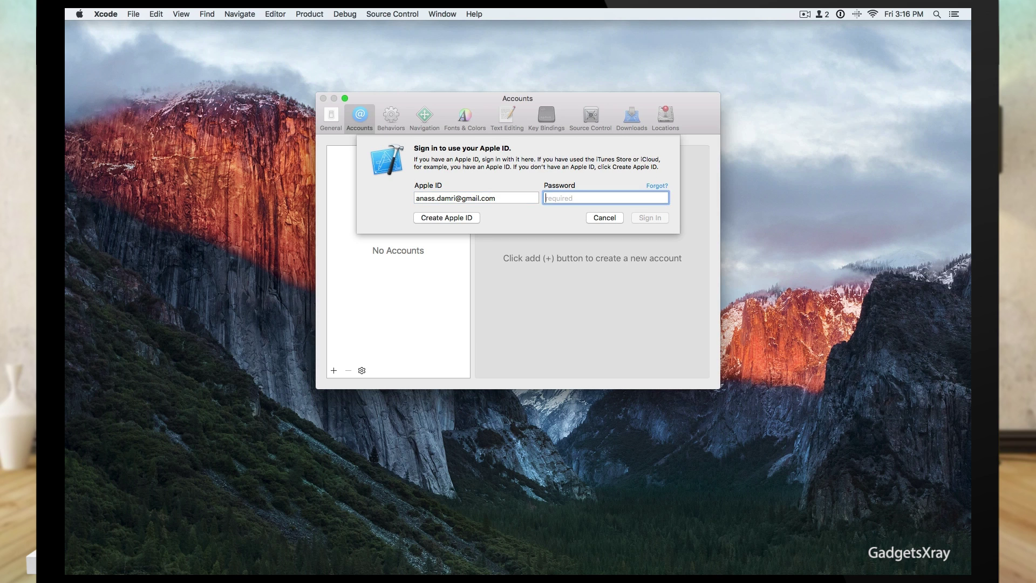
type("••••••••")
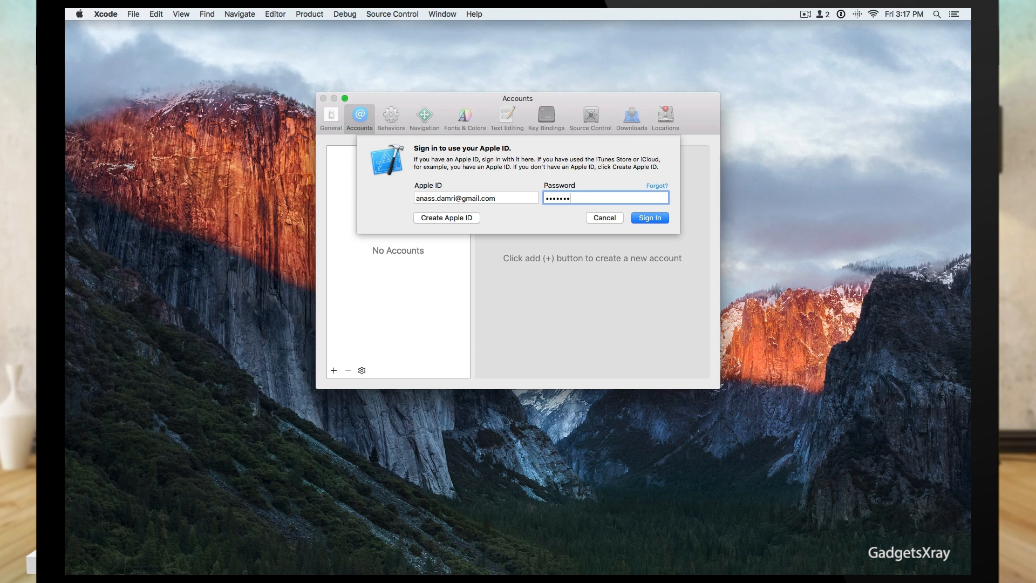
left_click(650, 218)
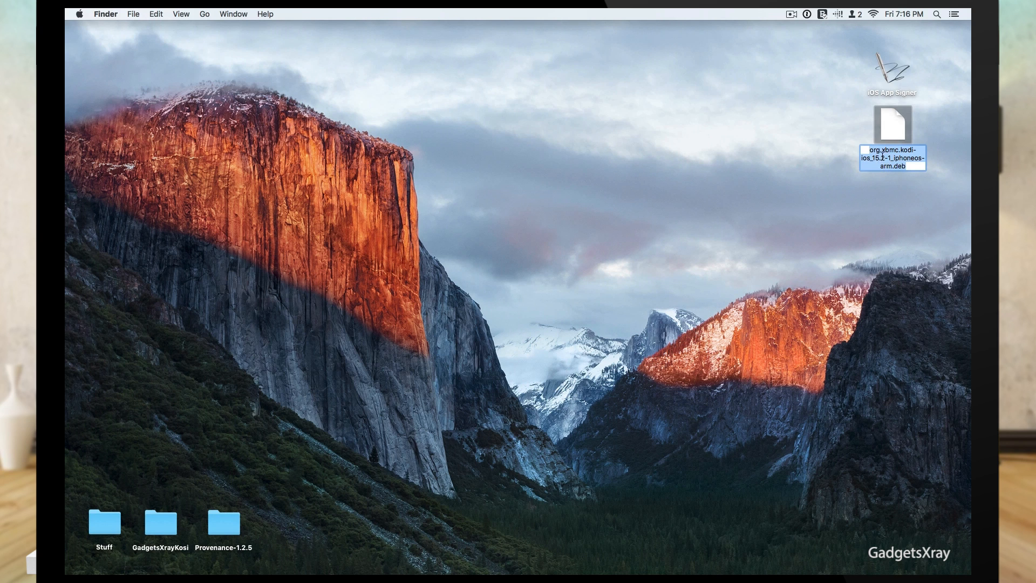
- Create a new iOS Single View Application project and continue to its options form
left_click(617, 386)
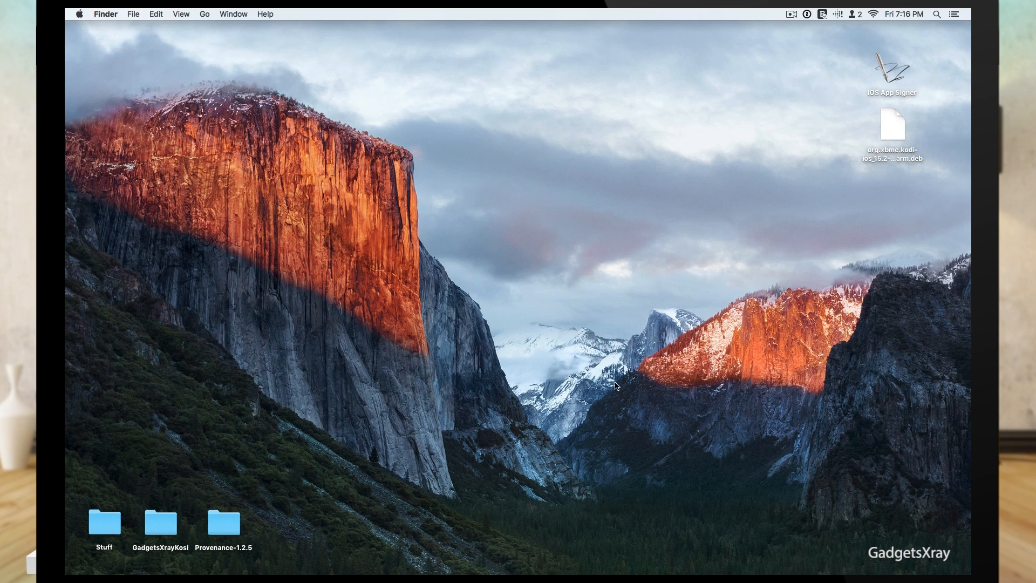
mouse_move(586, 318)
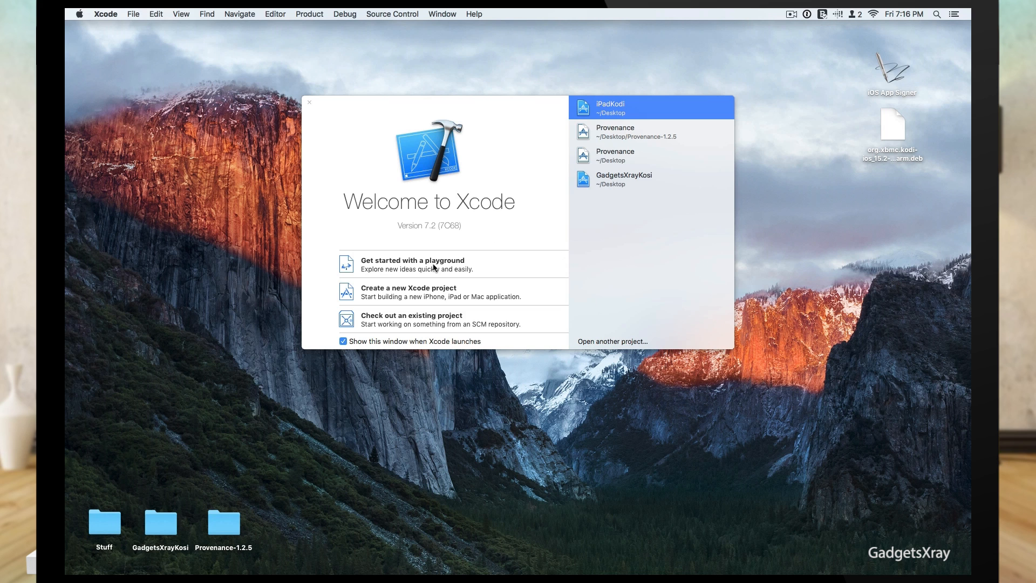
left_click(308, 101)
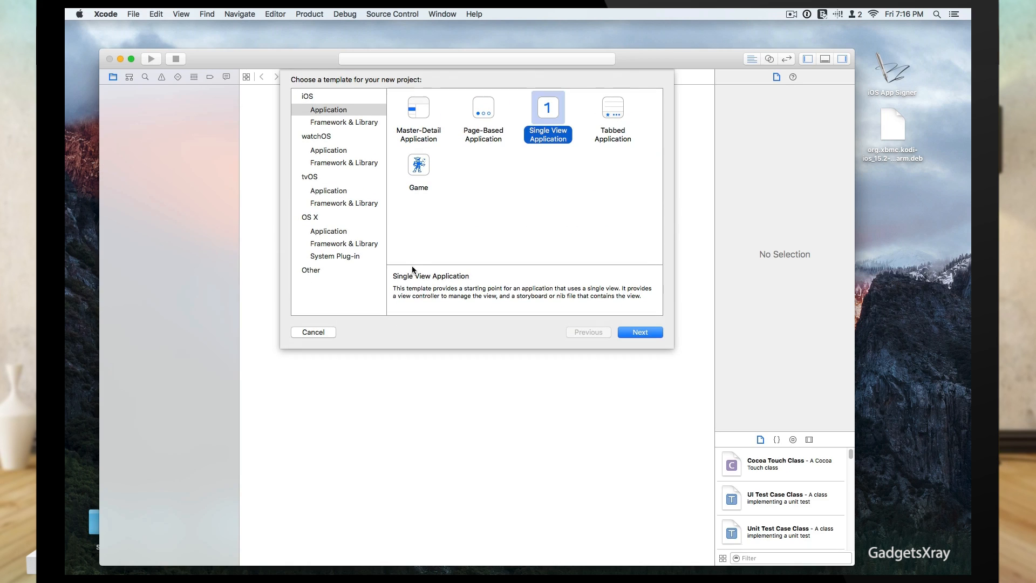
left_click(304, 96)
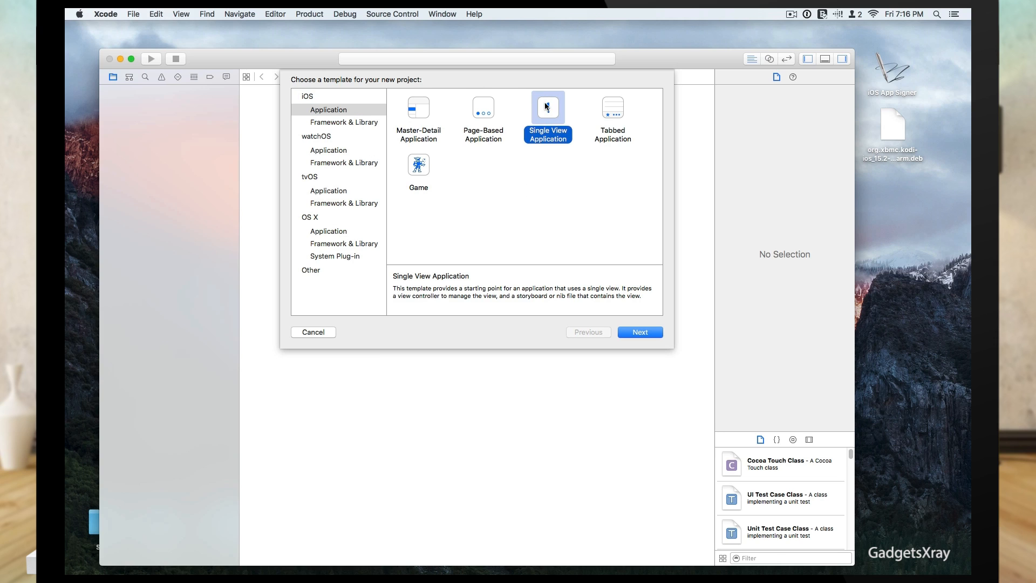
left_click(640, 332)
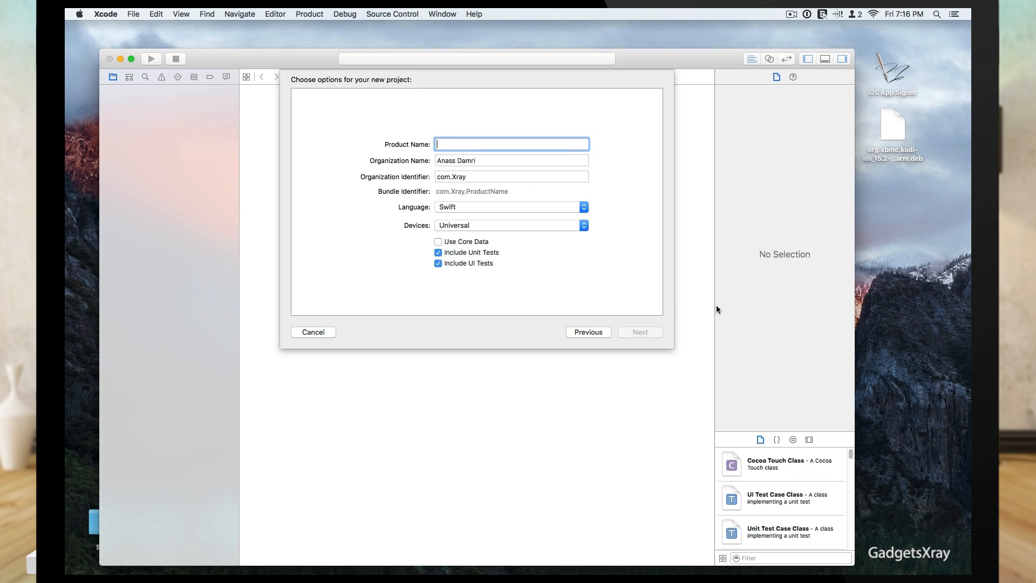
- Name the product ipadKodi with organization identifier com.iPad, giving bundle ID com.iPad.ipadKodi
type("ipad")
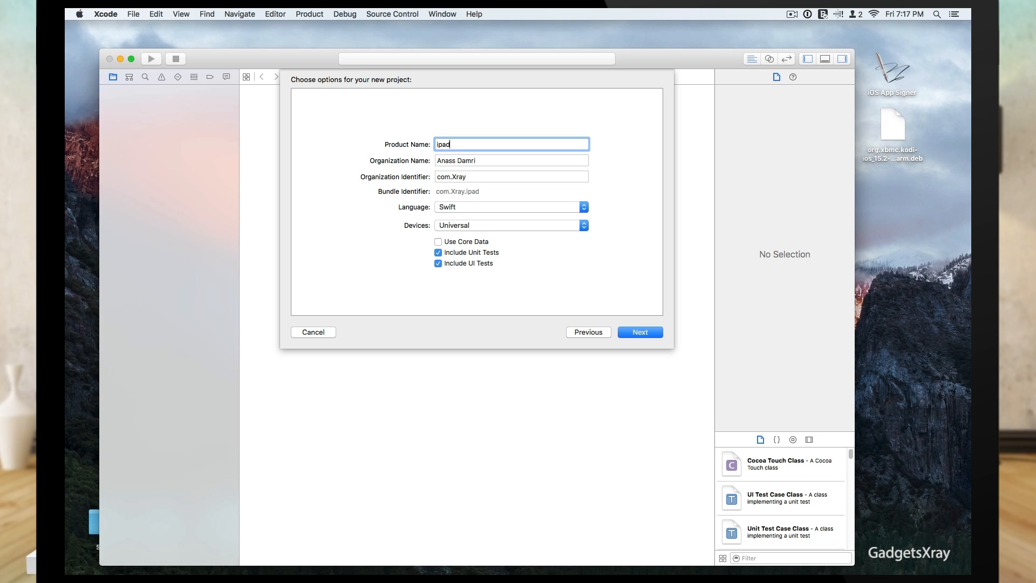
type("Kodi")
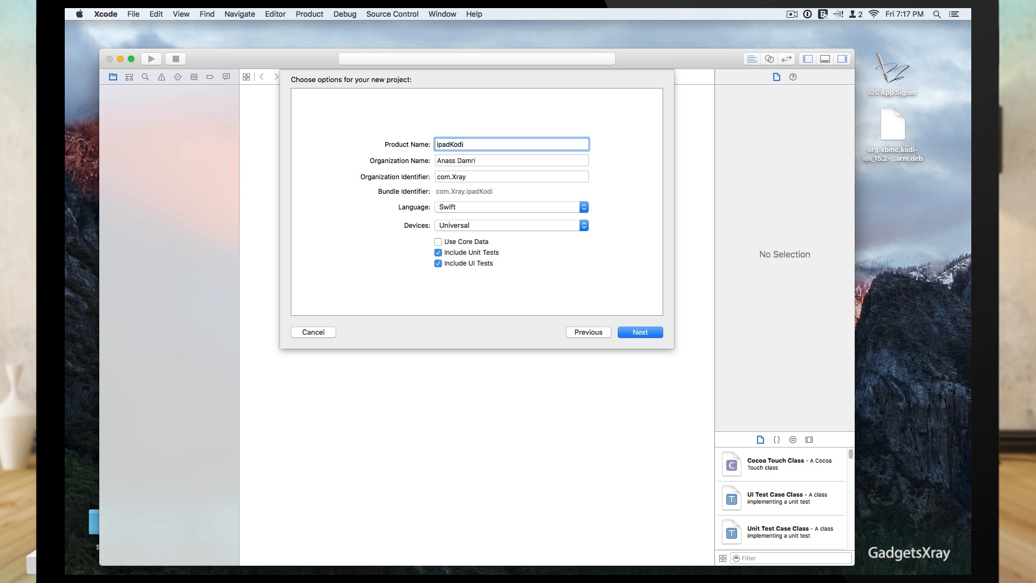
left_click(510, 176)
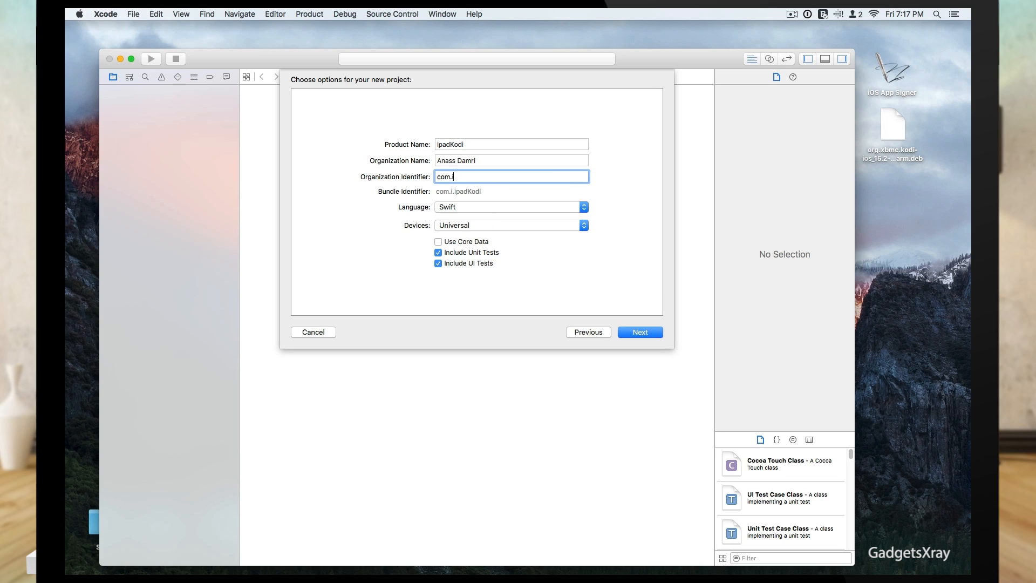
type("iP")
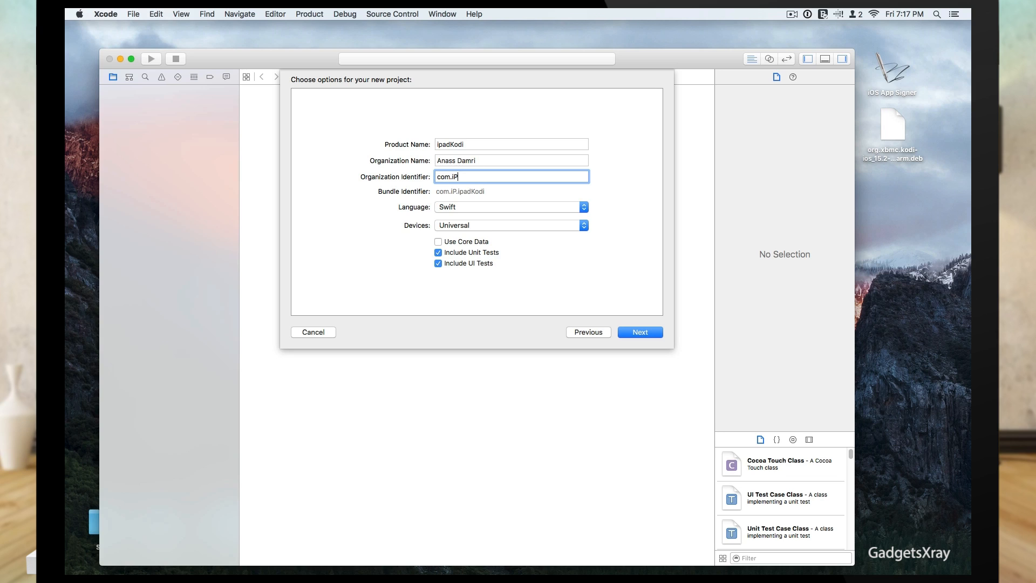
type("ad")
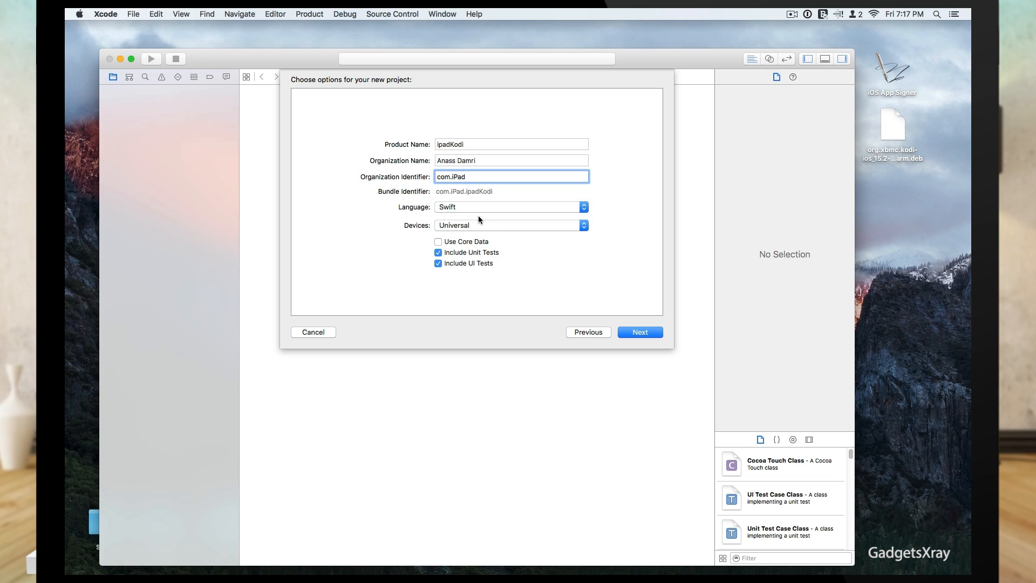
- Save and create the ipadKodi project on the Desktop
left_click(640, 333)
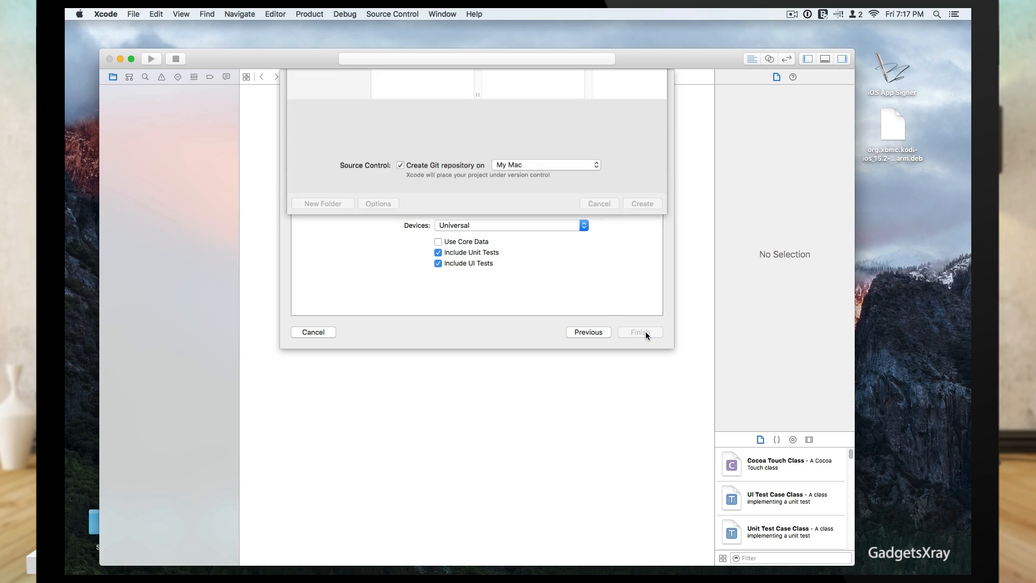
left_click(640, 333)
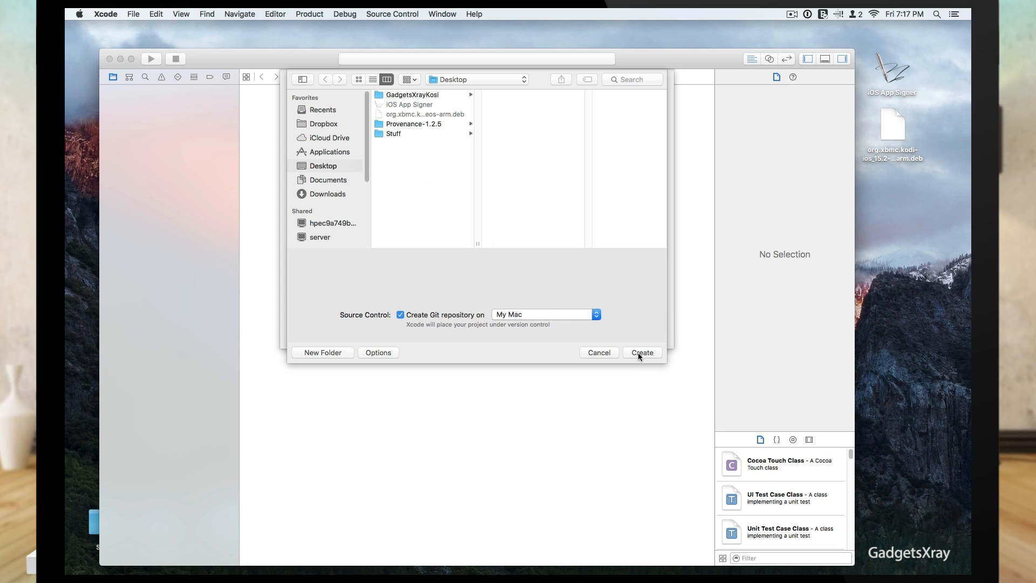
left_click(642, 352)
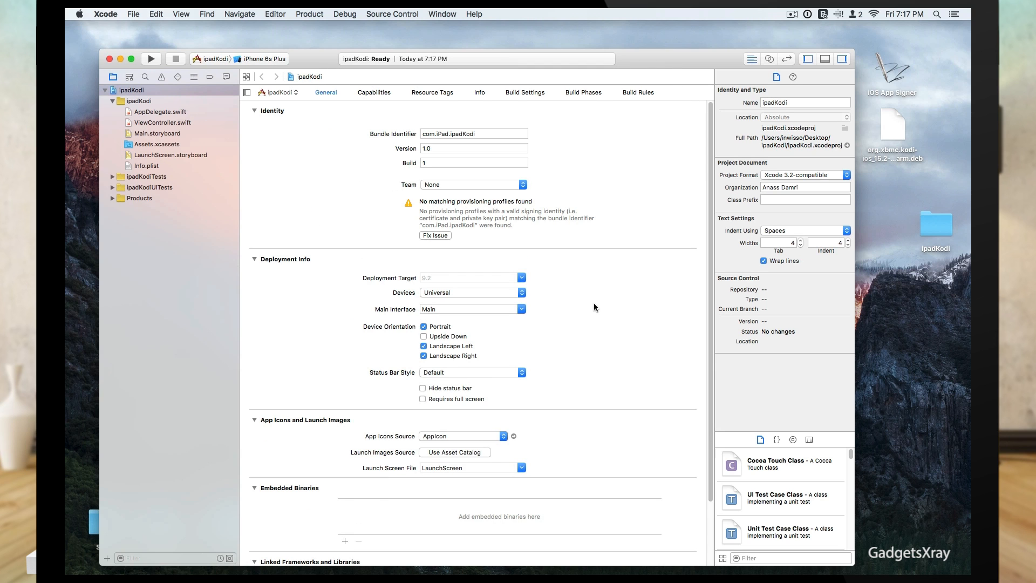
mouse_move(607, 296)
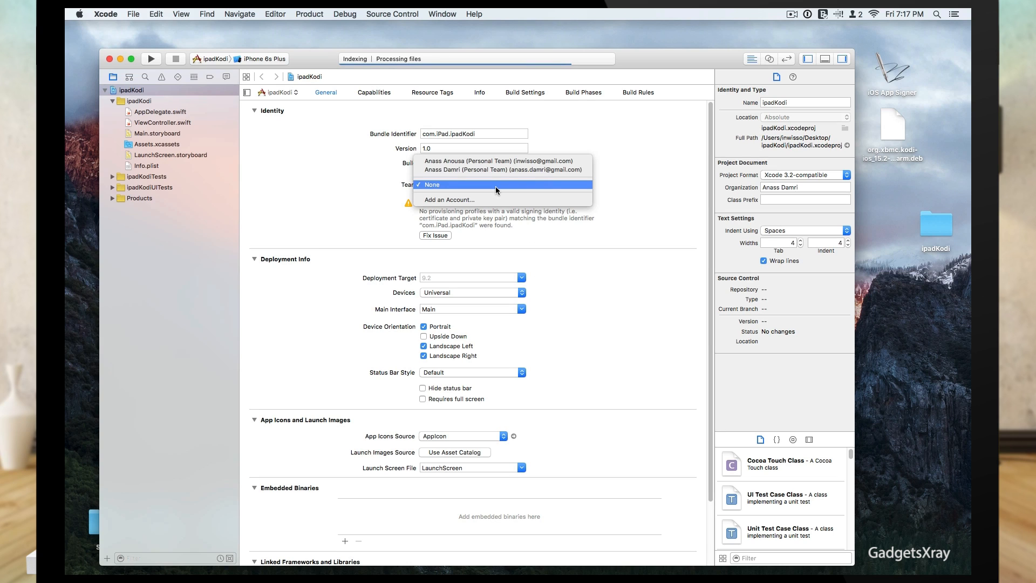
- Assign the Anass Damri personal team, attempt Fix Issue and dismiss the No Devices Registered alert
left_click(508, 168)
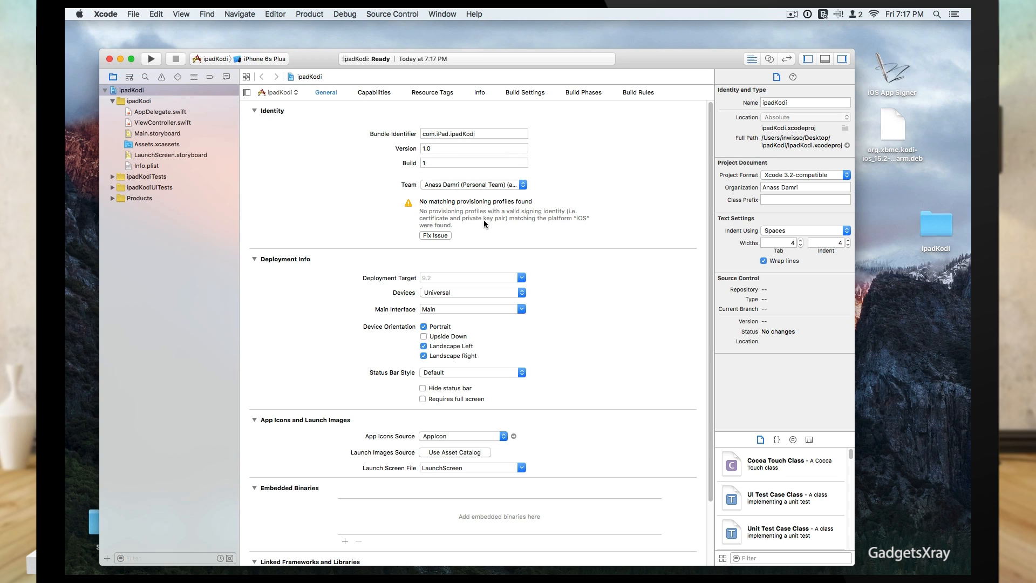
left_click(435, 235)
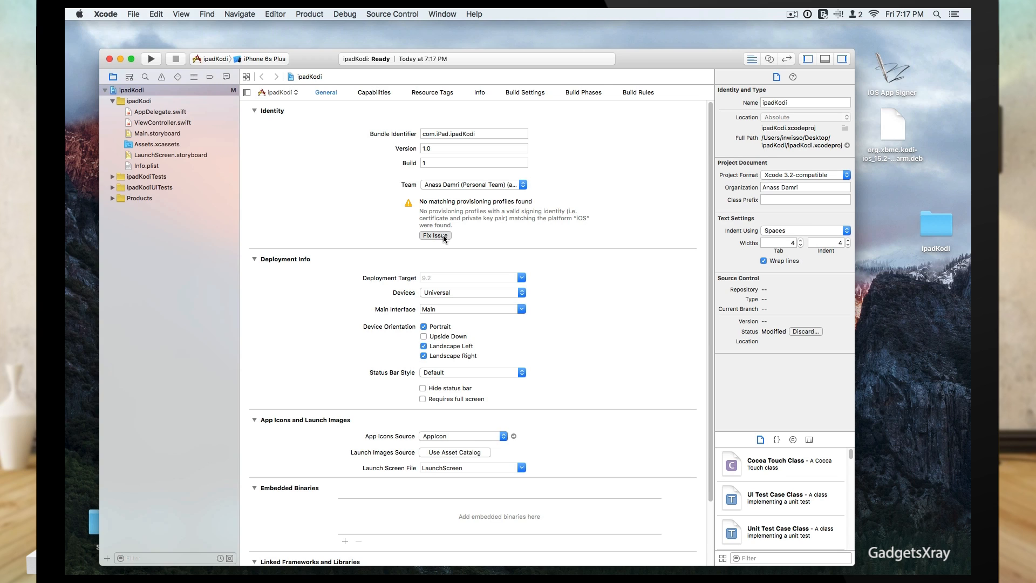
left_click(435, 235)
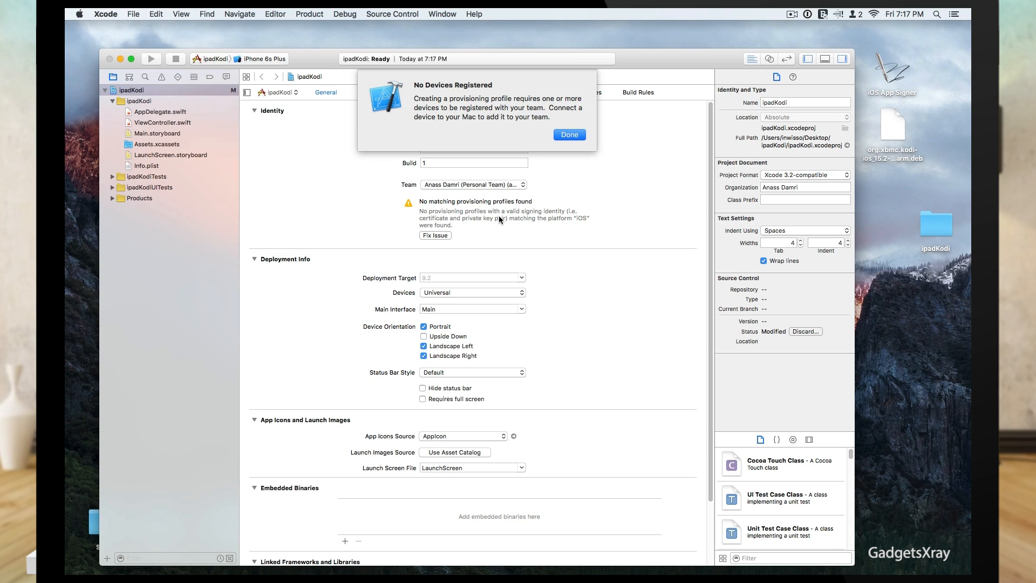
left_click(570, 134)
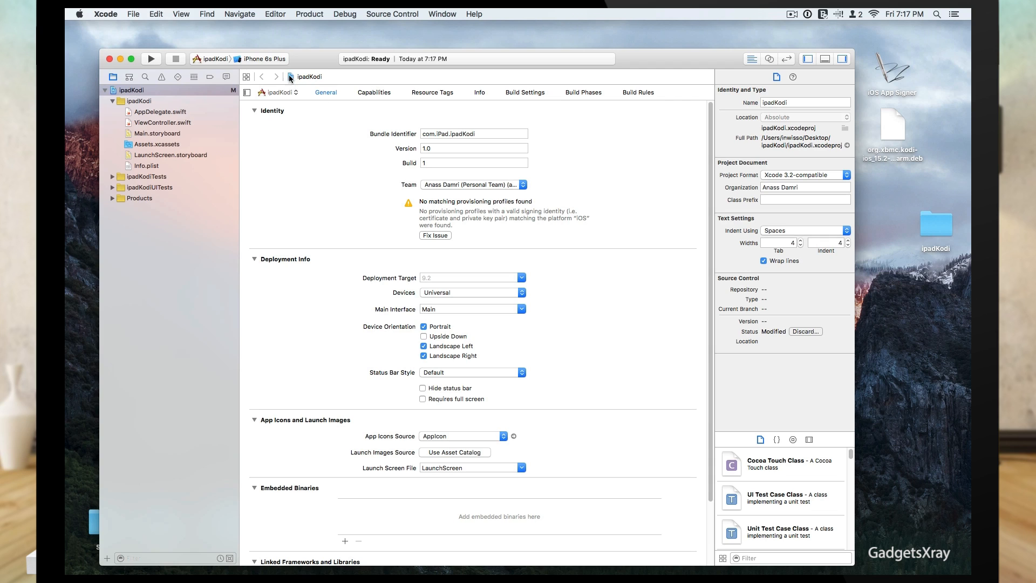
- Target the connected iPad mini 2 and resolve the code signing warning with Fix Issue
left_click(259, 58)
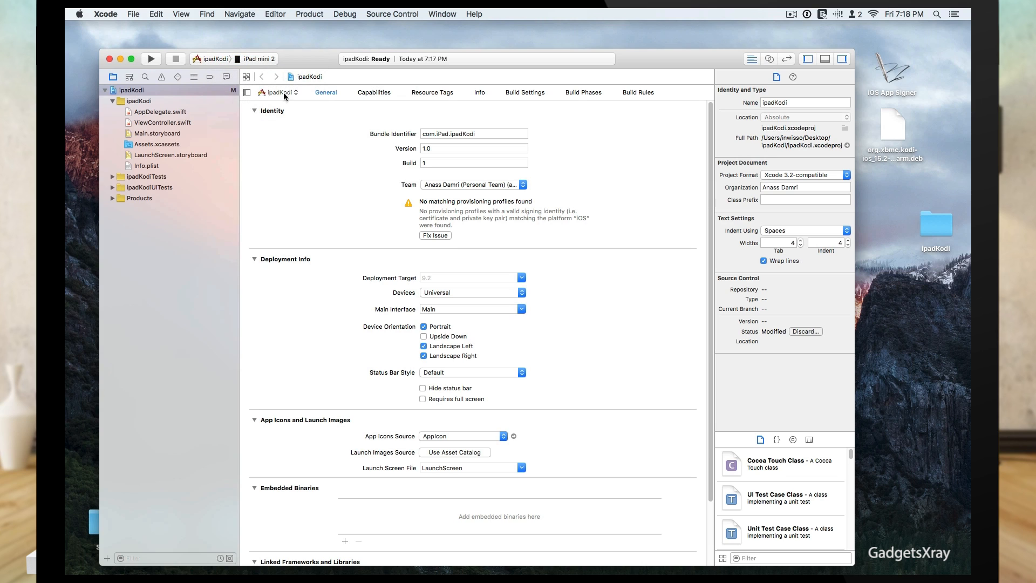
left_click(435, 236)
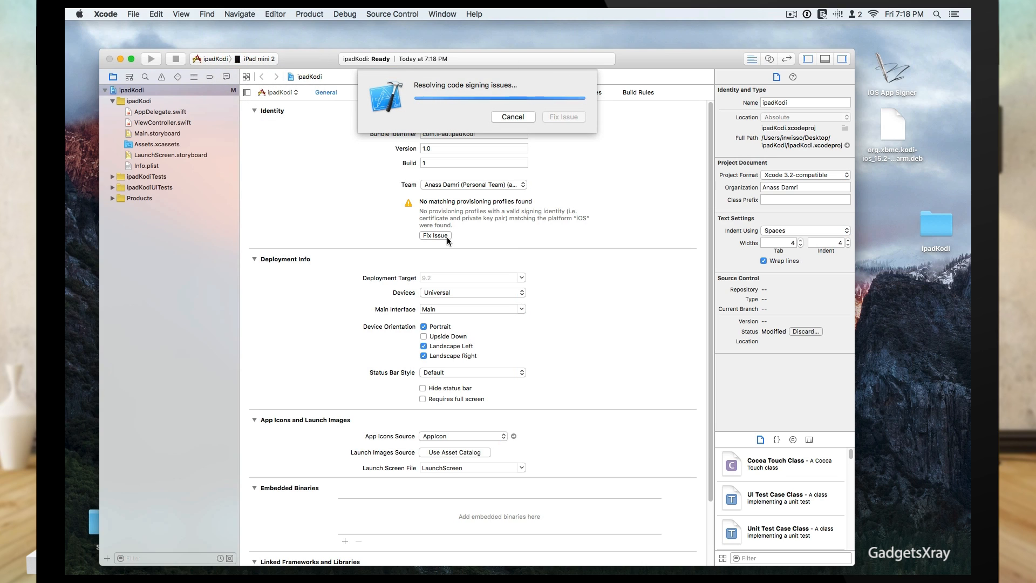
left_click(436, 235)
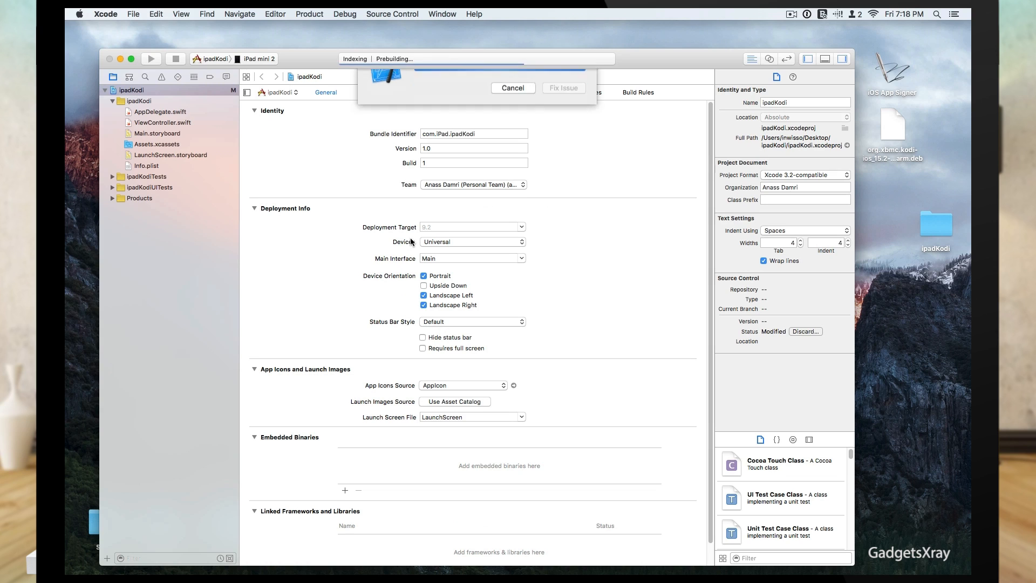
- Set the deployment target to 9.1 and quit Xcode
left_click(513, 89)
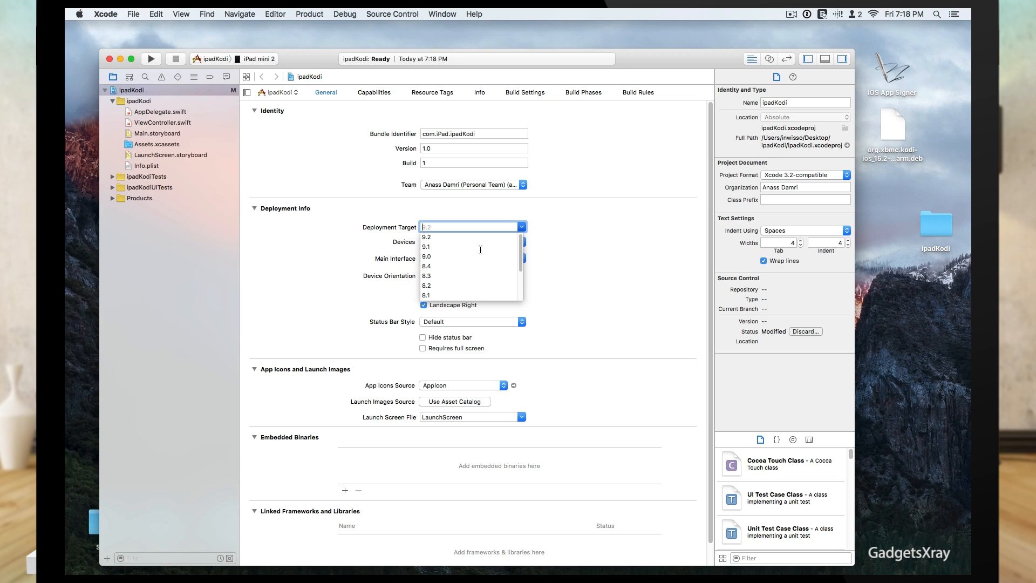
left_click(426, 246)
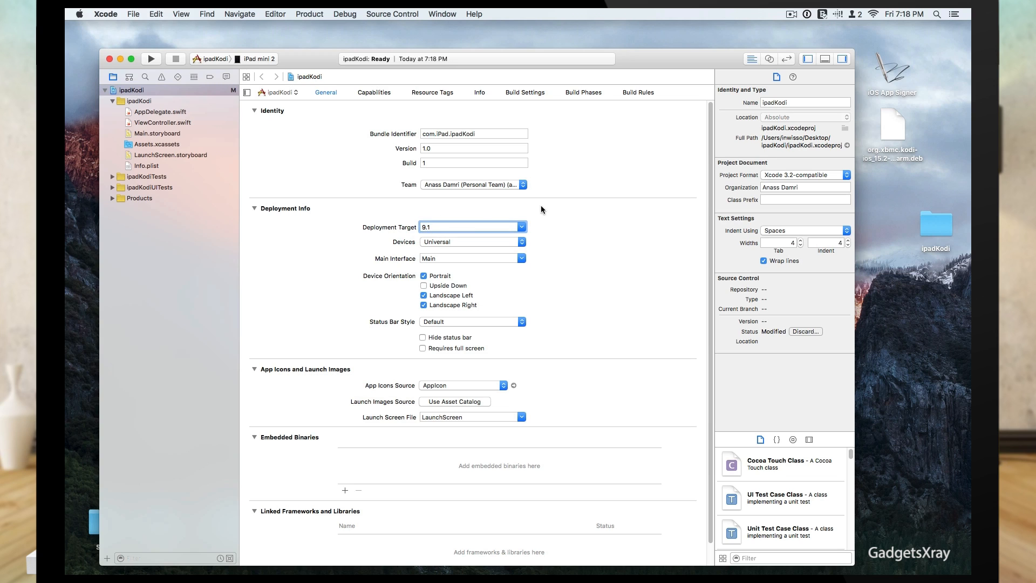
left_click(469, 227)
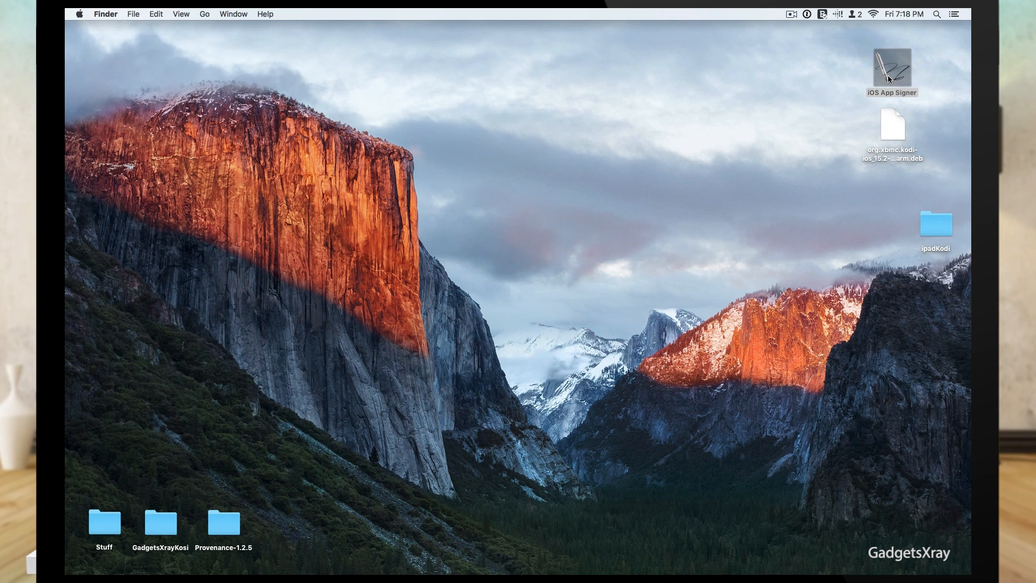
- Load the org.xbmc.kodi .deb from the Desktop as iOS App Signer's input file
double_click(892, 67)
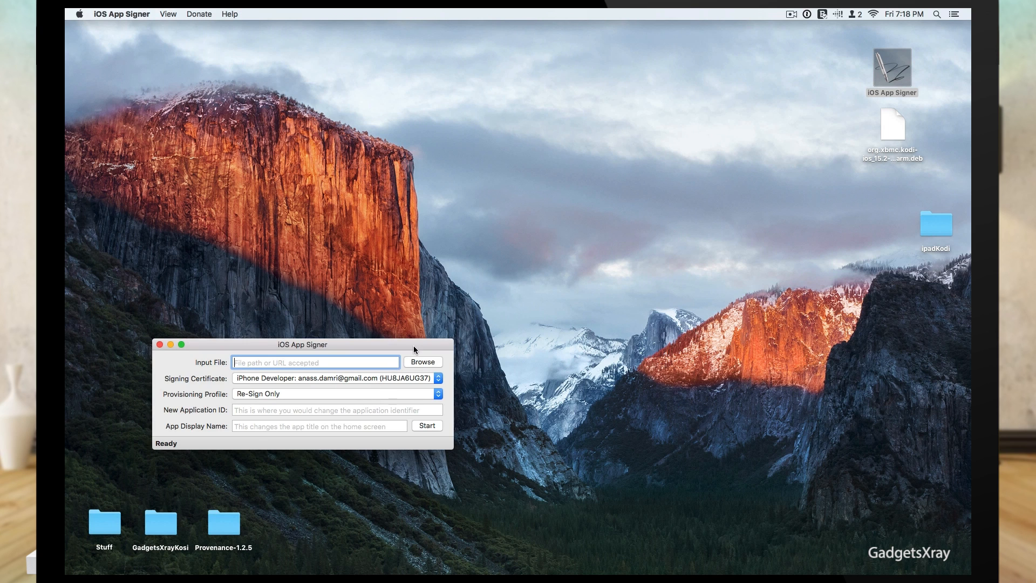
left_click_drag(302, 344, 579, 108)
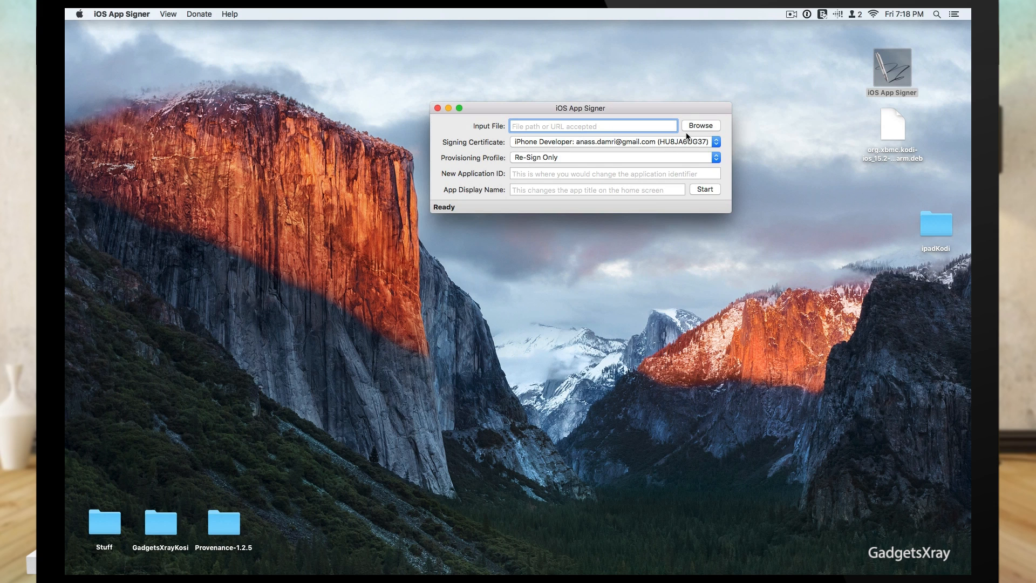
left_click(701, 125)
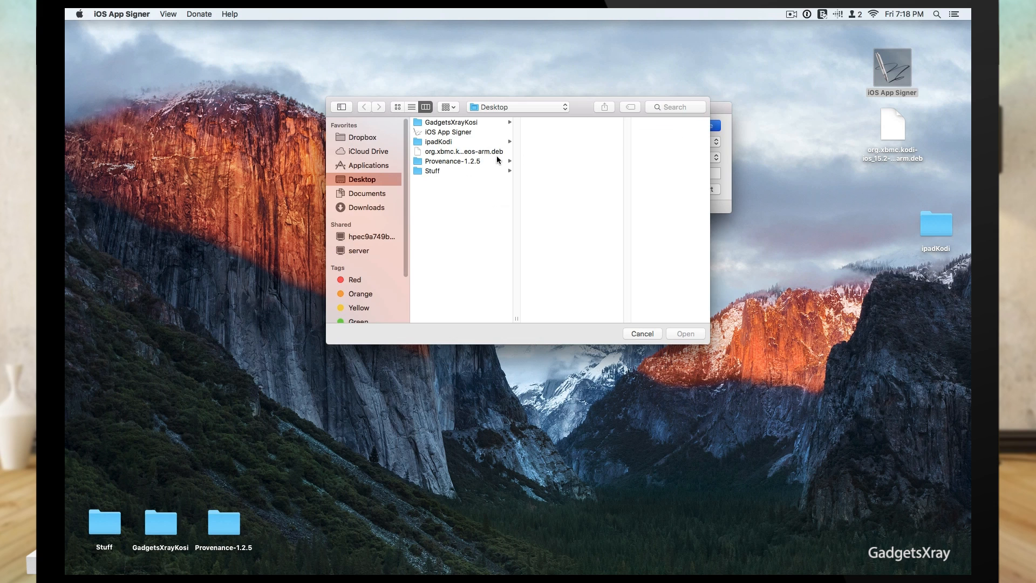
left_click(463, 151)
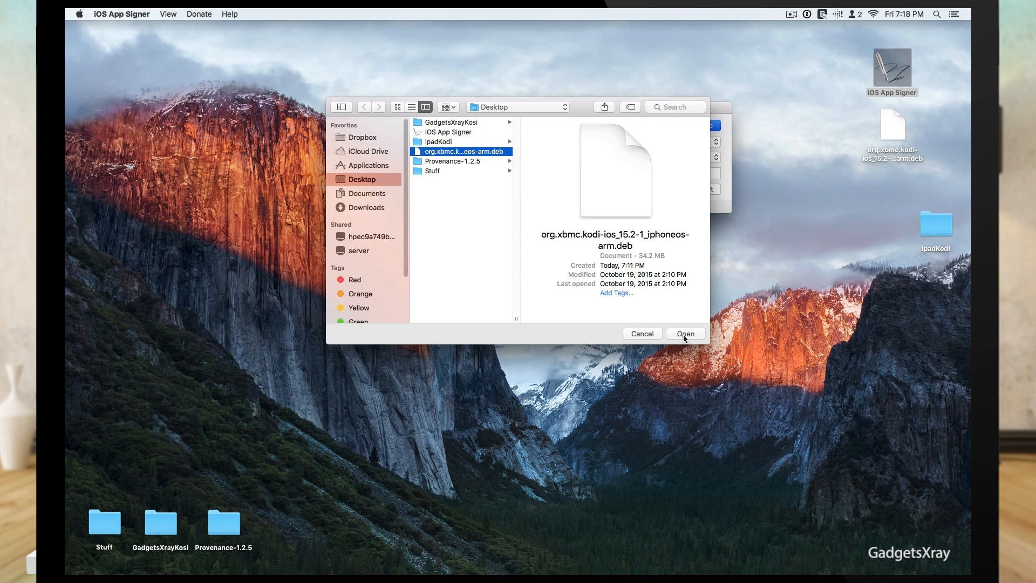
left_click(685, 334)
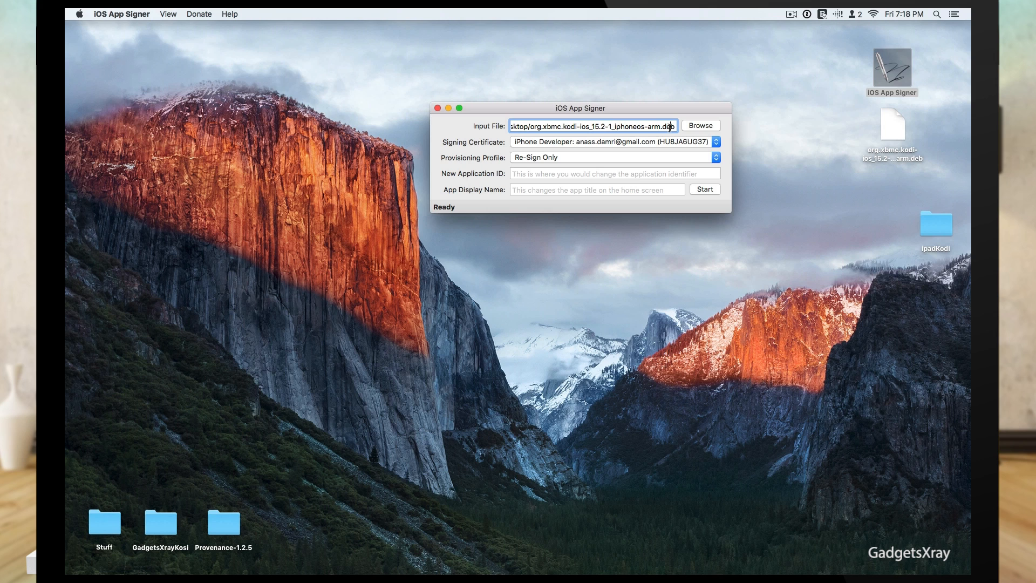
- Re-sign Kodi with the com.iPad.ipadKodi provisioning profile, saving the .ipa on the Desktop
left_click(613, 157)
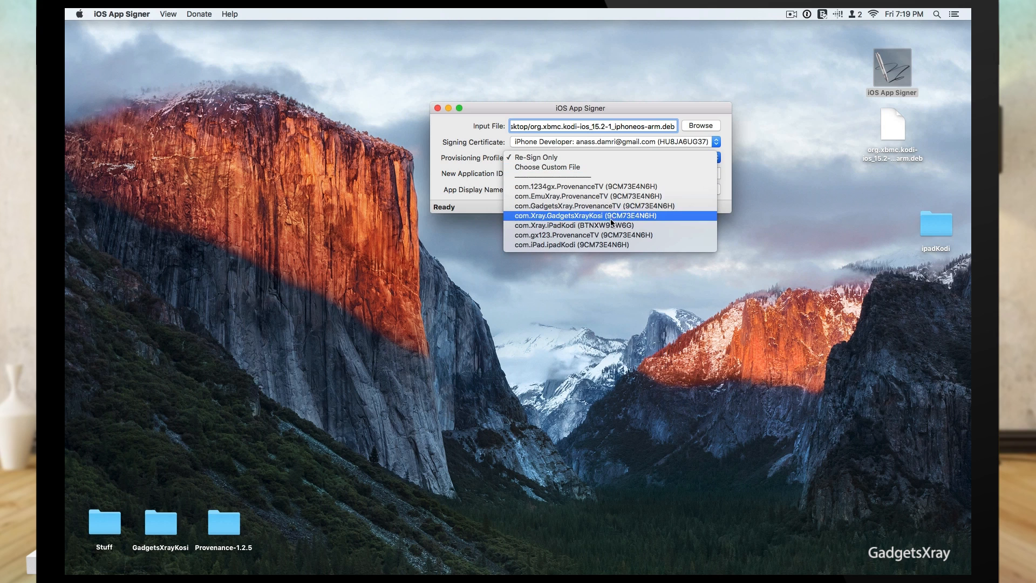
mouse_move(602, 244)
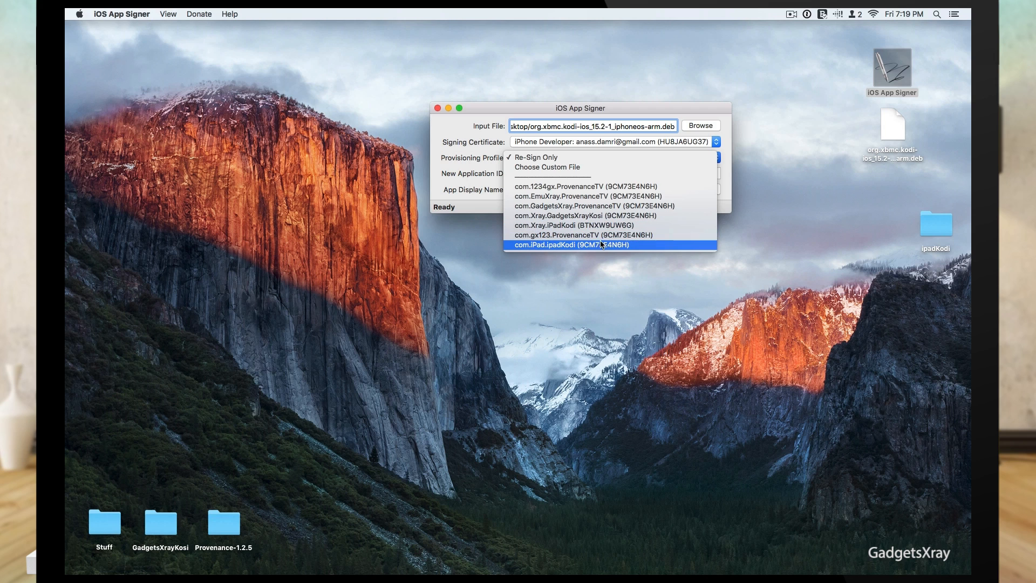
left_click(603, 244)
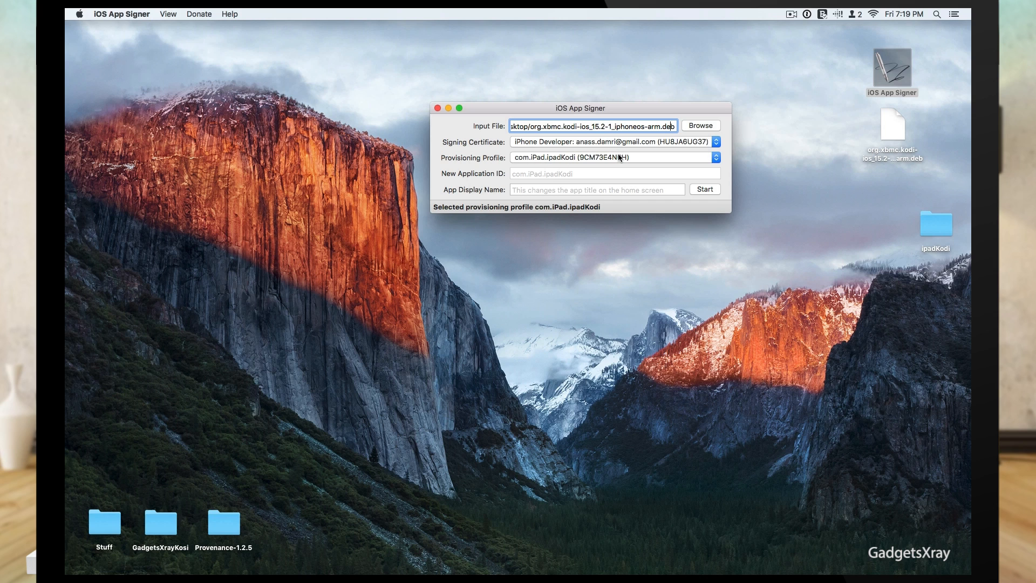
mouse_move(621, 160)
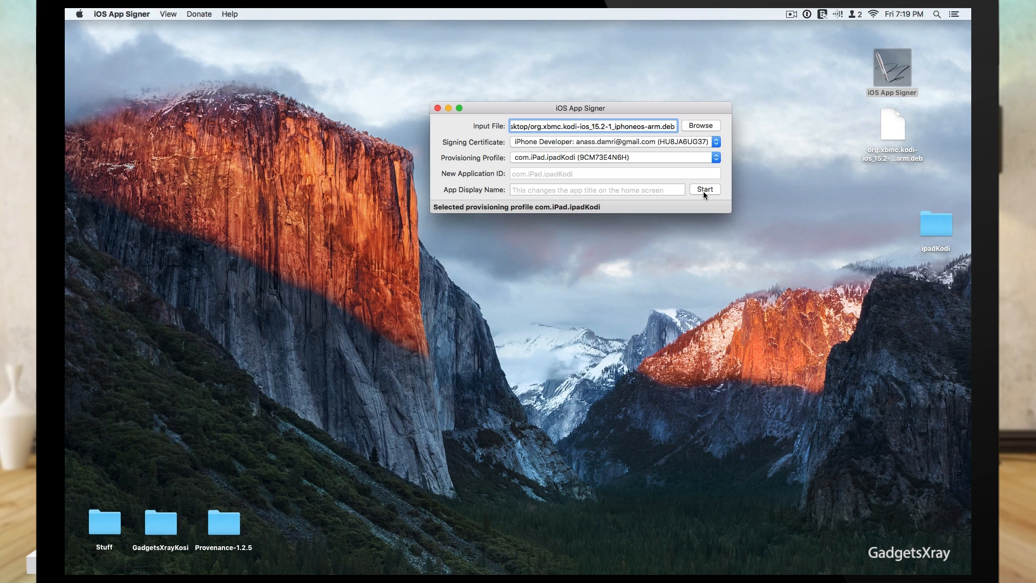
left_click(705, 189)
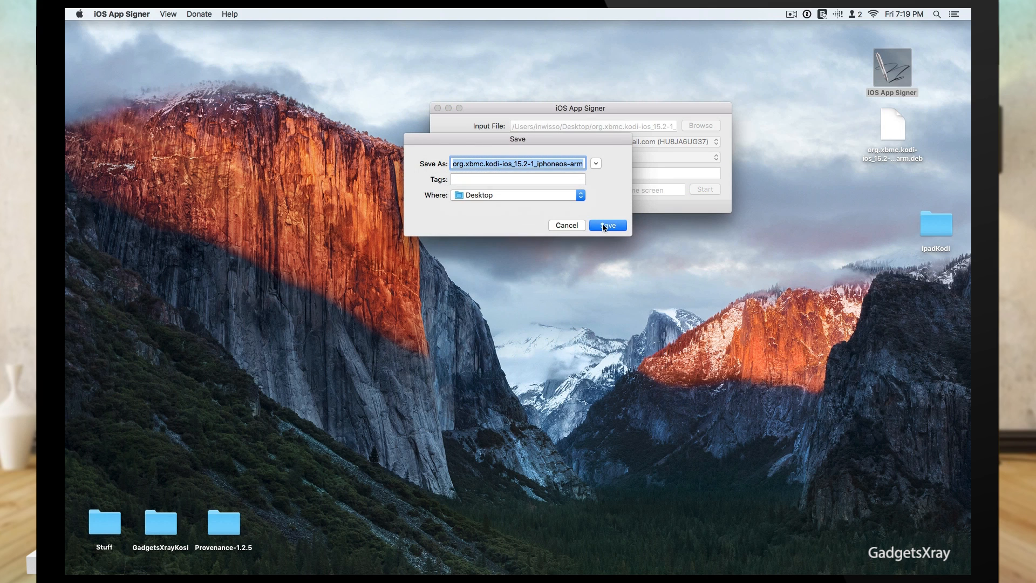
left_click(607, 224)
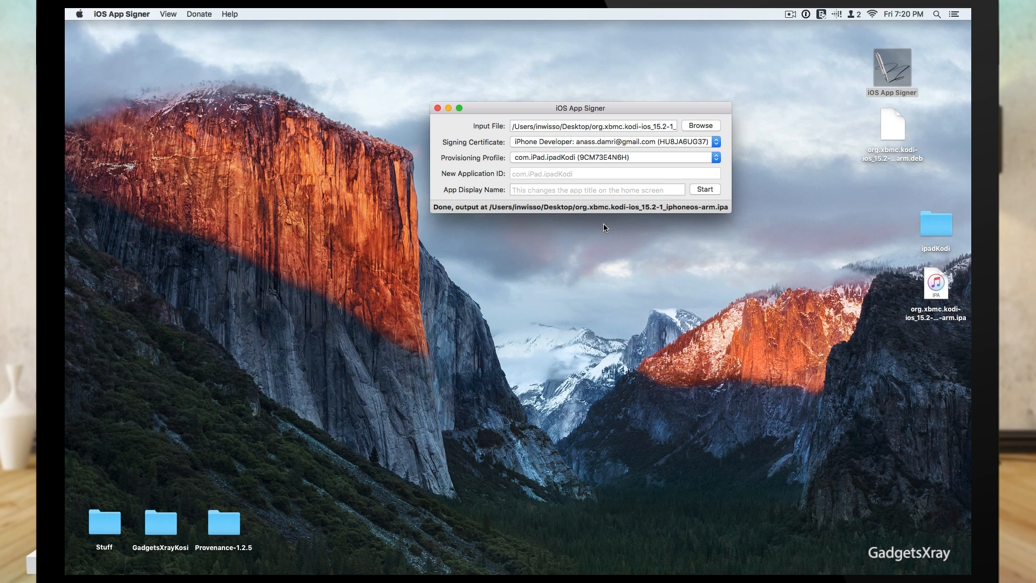
mouse_move(423, 117)
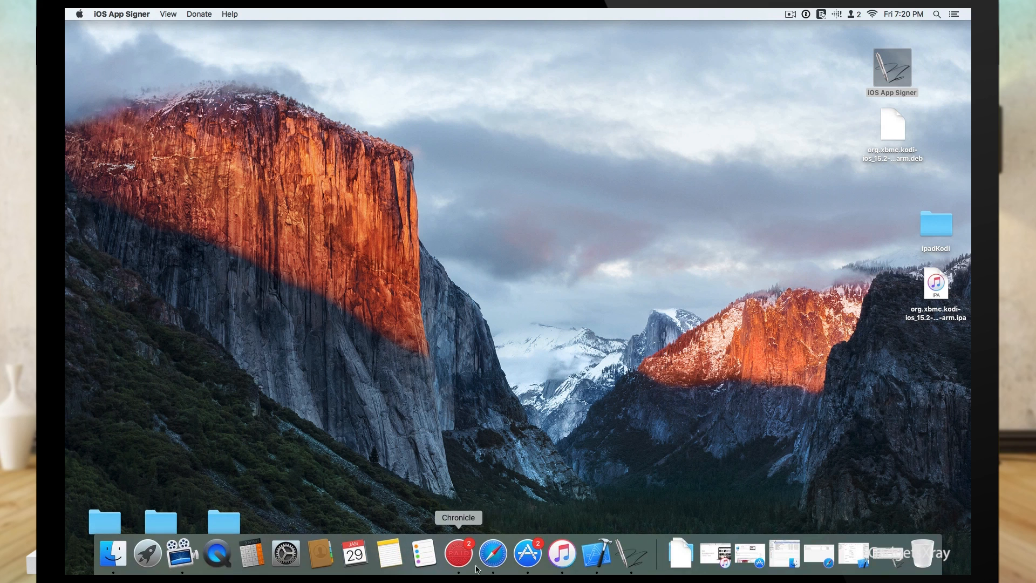
- Install the signed Kodi .ipa on the iPad mini 2 through Xcode's Devices window
left_click(598, 554)
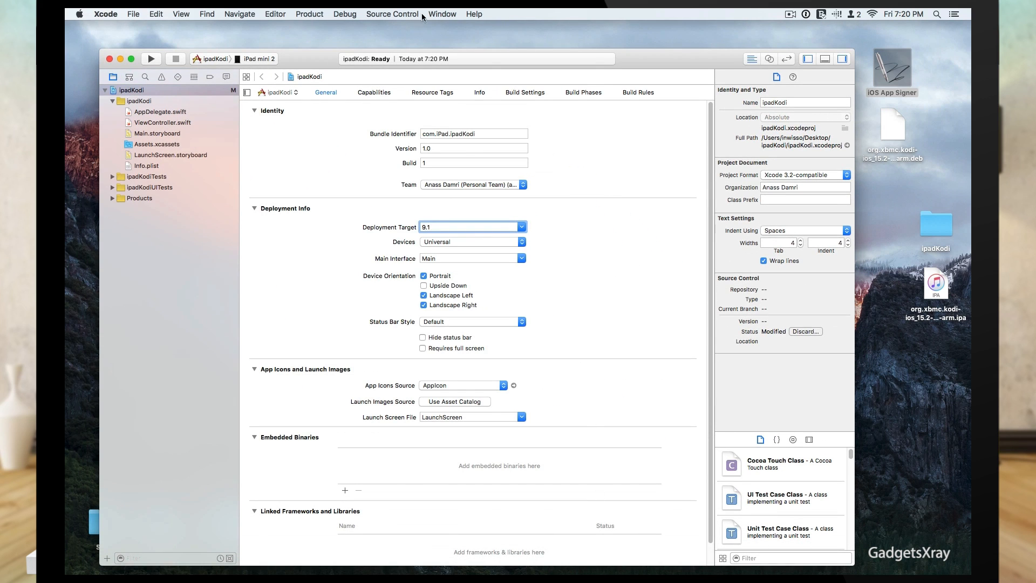
left_click(443, 14)
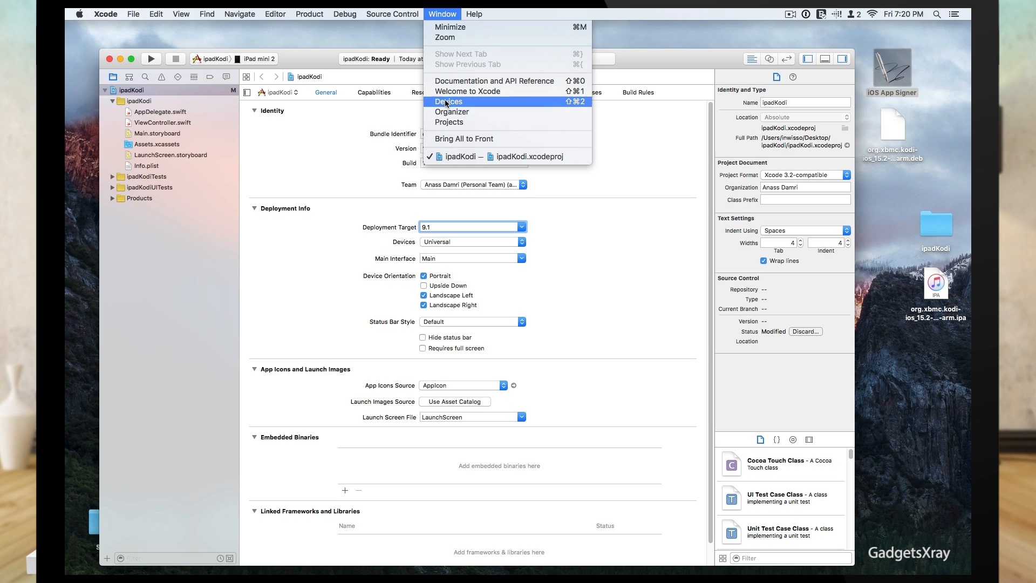
left_click(449, 101)
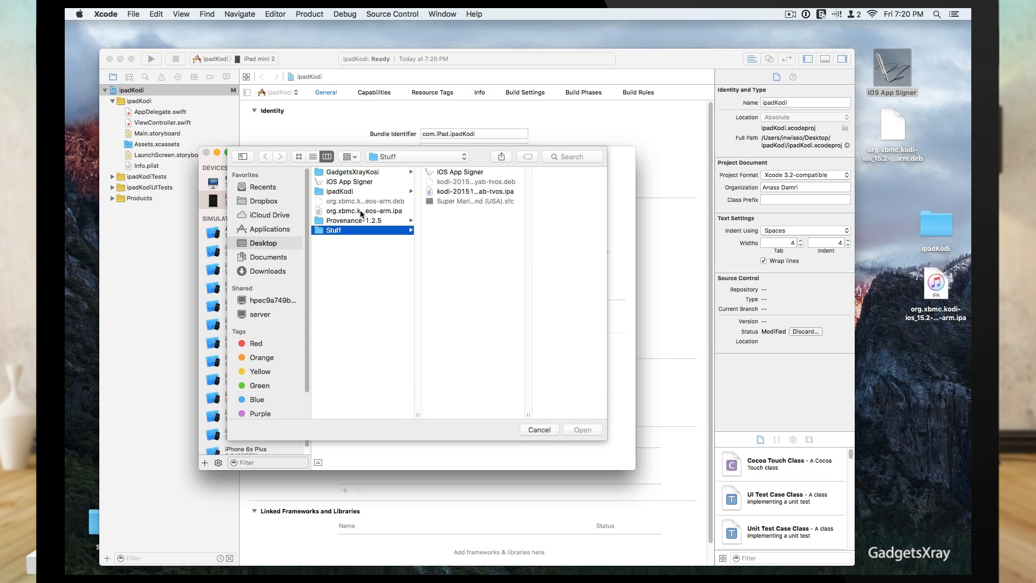
left_click(363, 211)
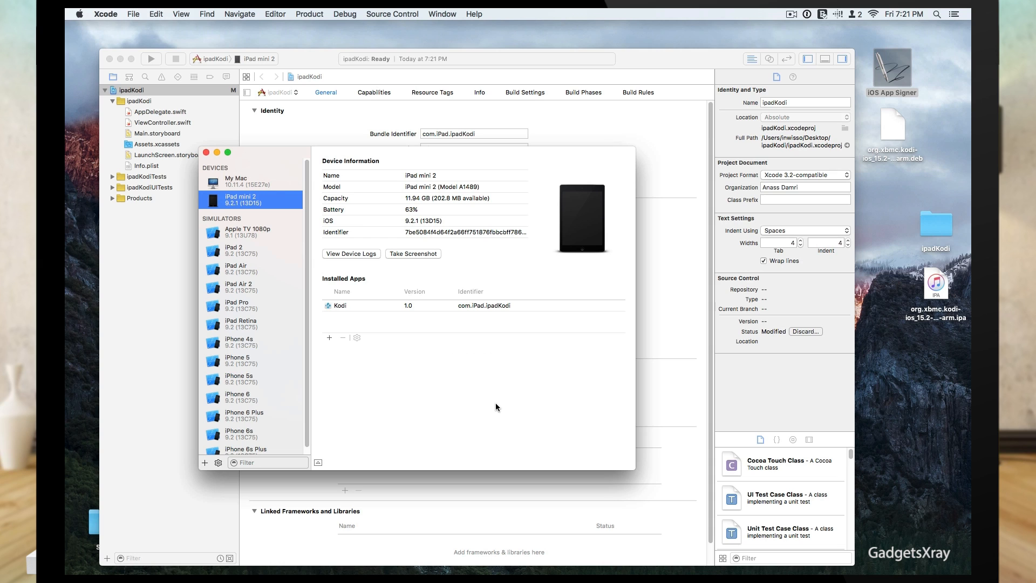
mouse_move(194, 165)
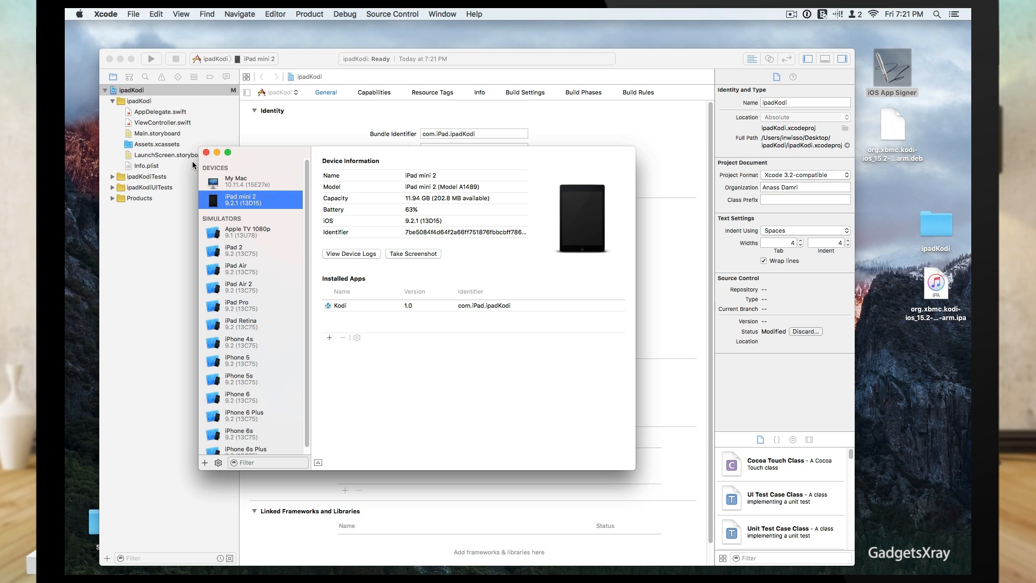
left_click(206, 152)
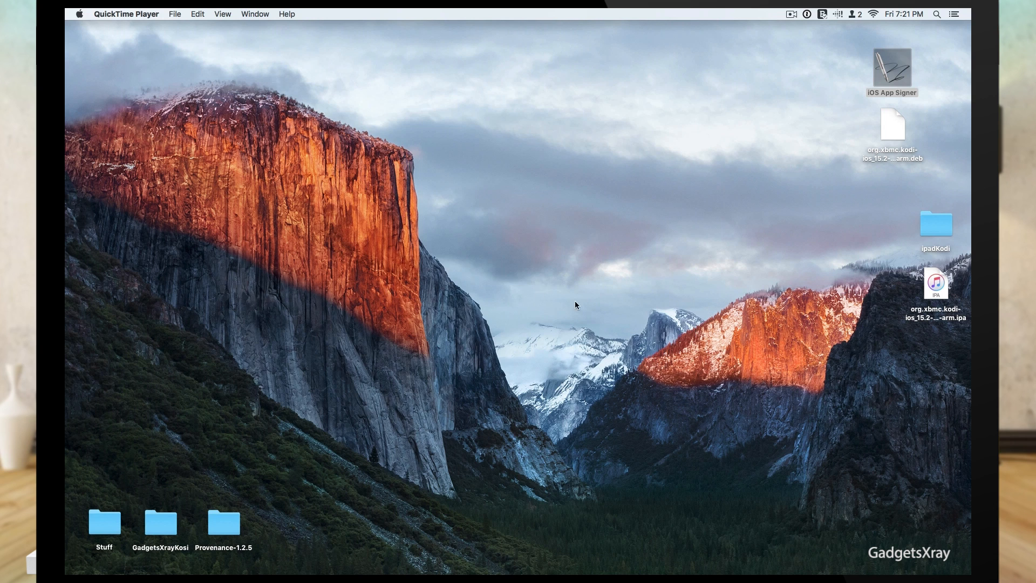
- Start a New Movie Recording mirroring the iPad and cancel Kodi's Untrusted Developer alert
left_click(175, 14)
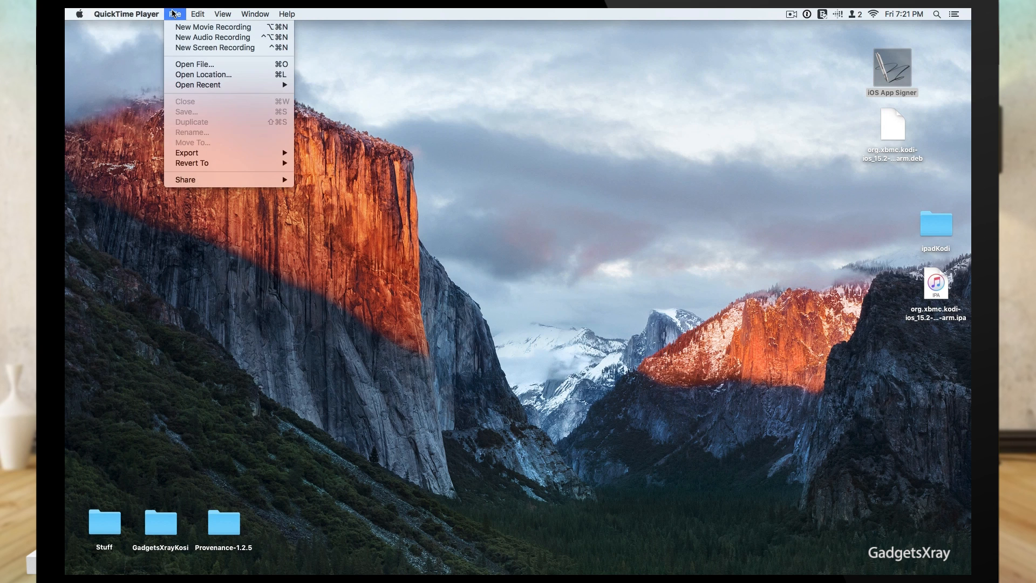
mouse_move(186, 27)
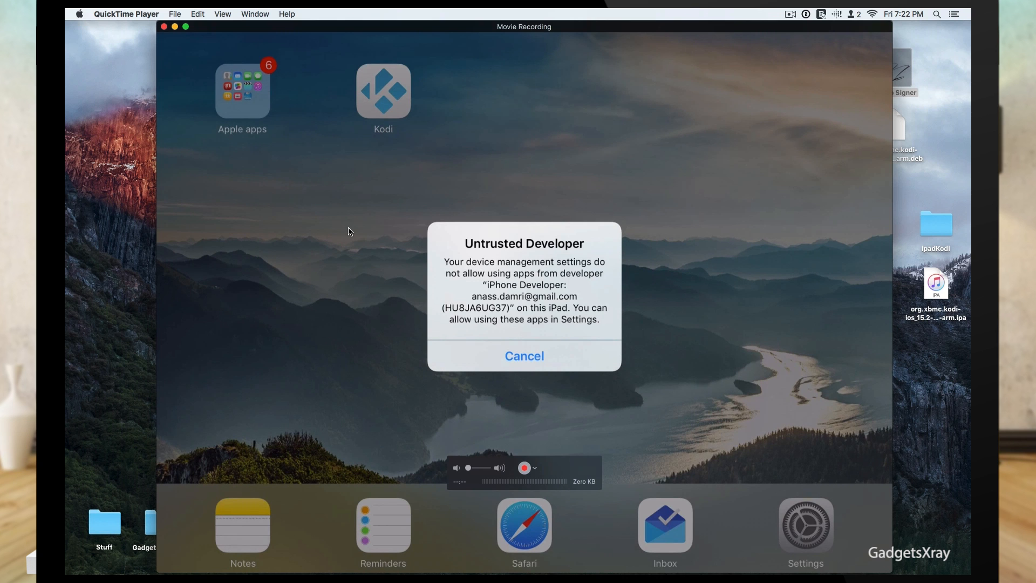
left_click(525, 356)
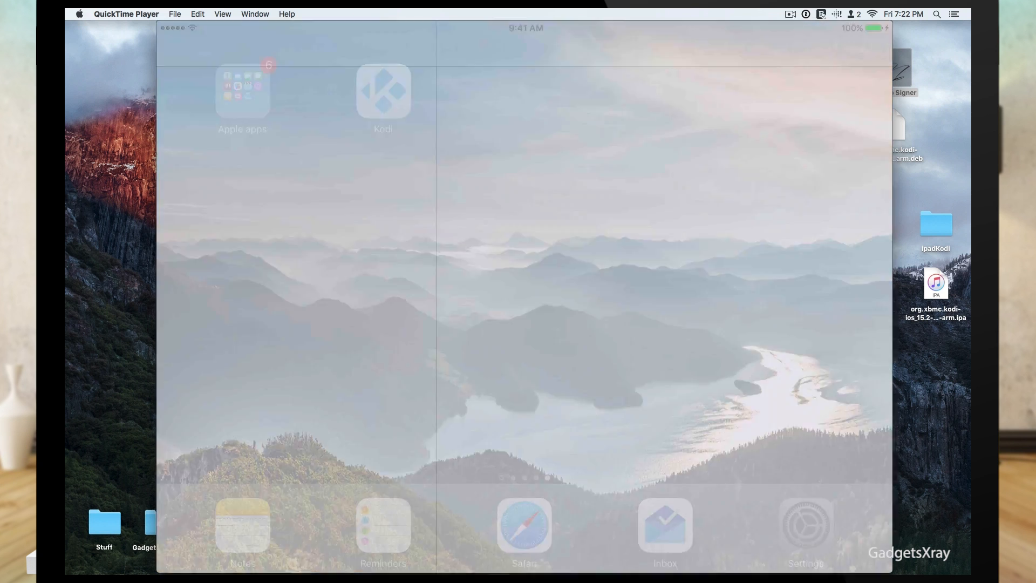
- Trust Kodi's developer in Profiles & Device Management, then launch Kodi to its home menu
left_click(806, 525)
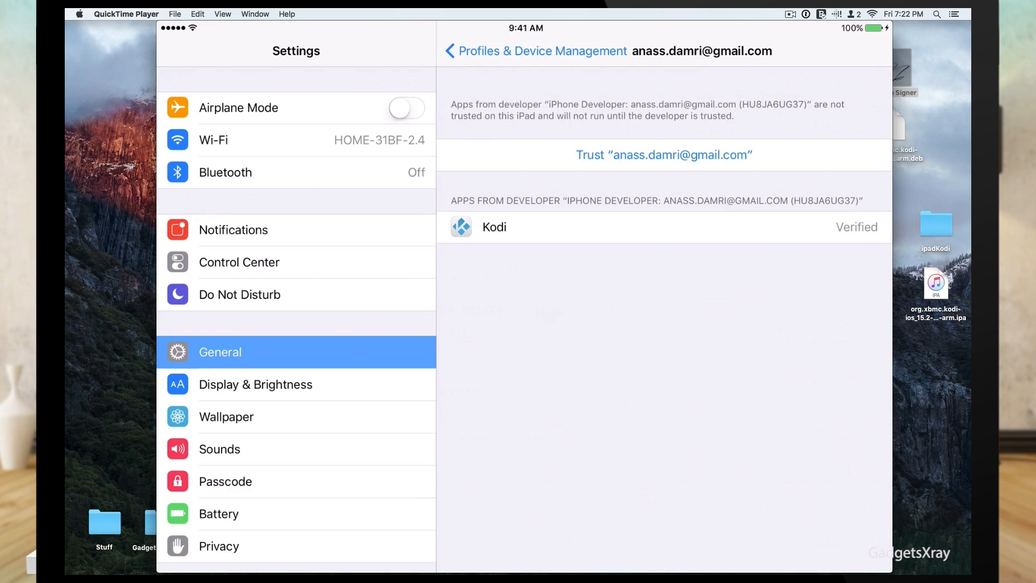
left_click(664, 155)
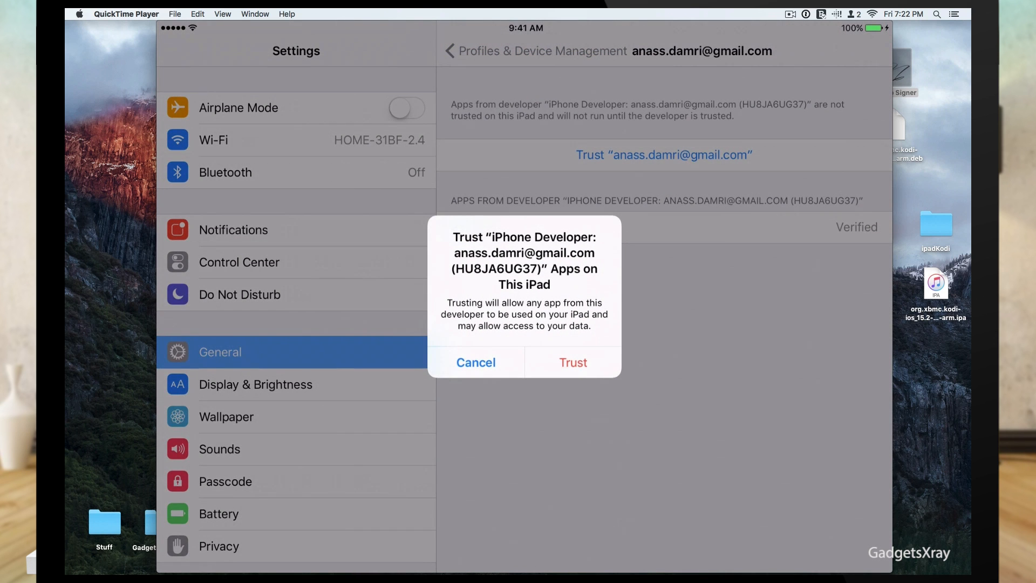
left_click(574, 363)
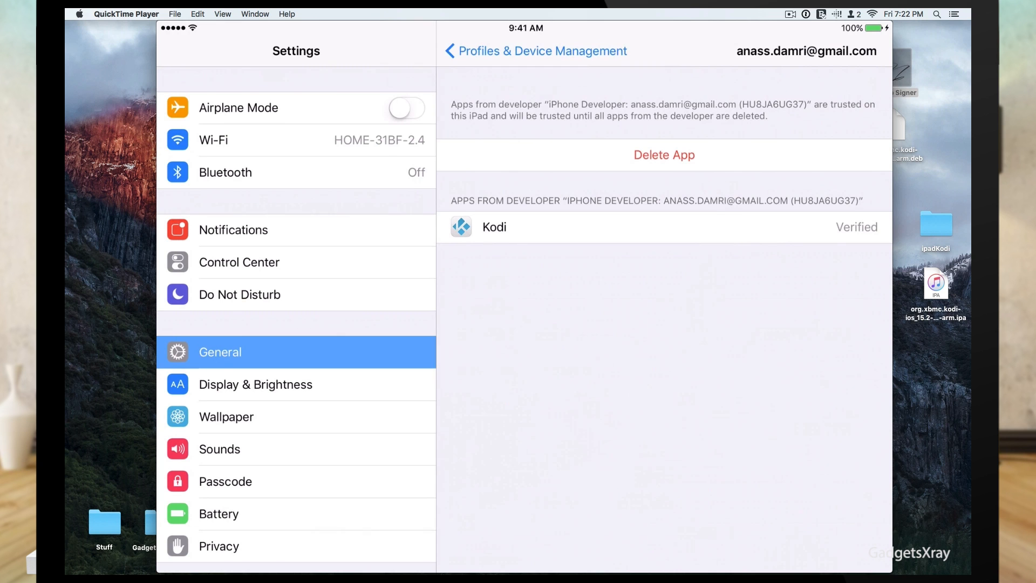
key("home")
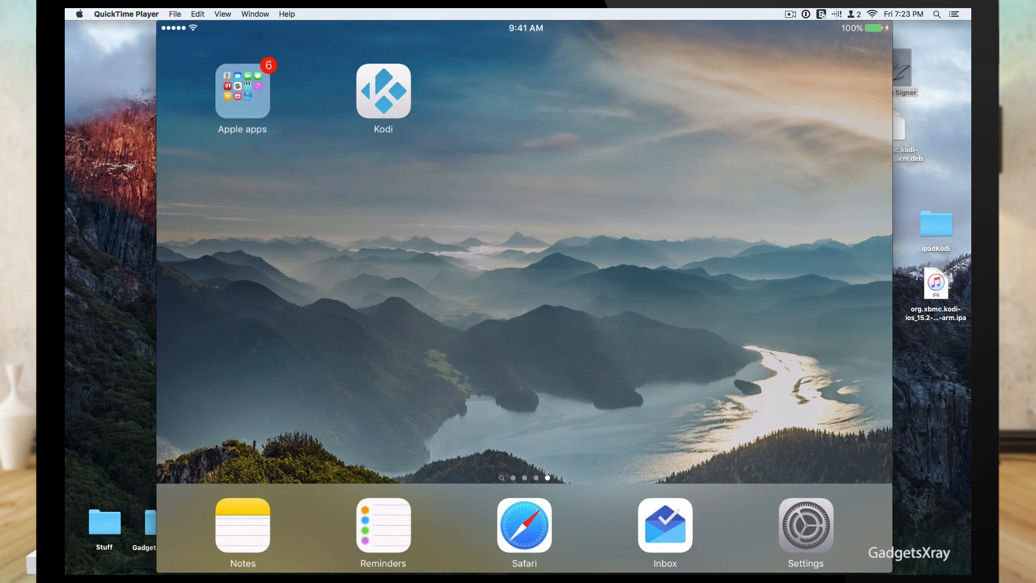
left_click(383, 91)
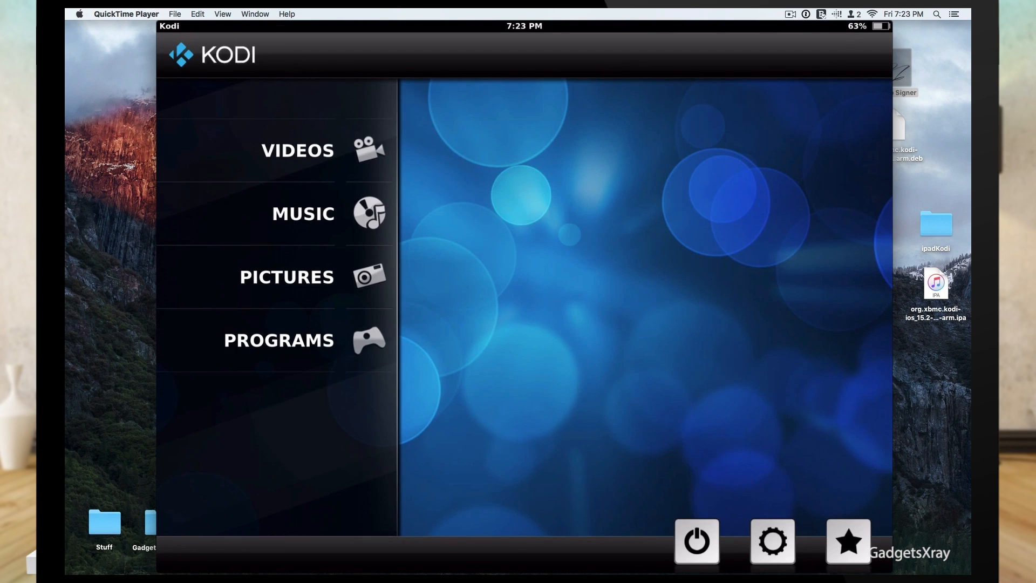